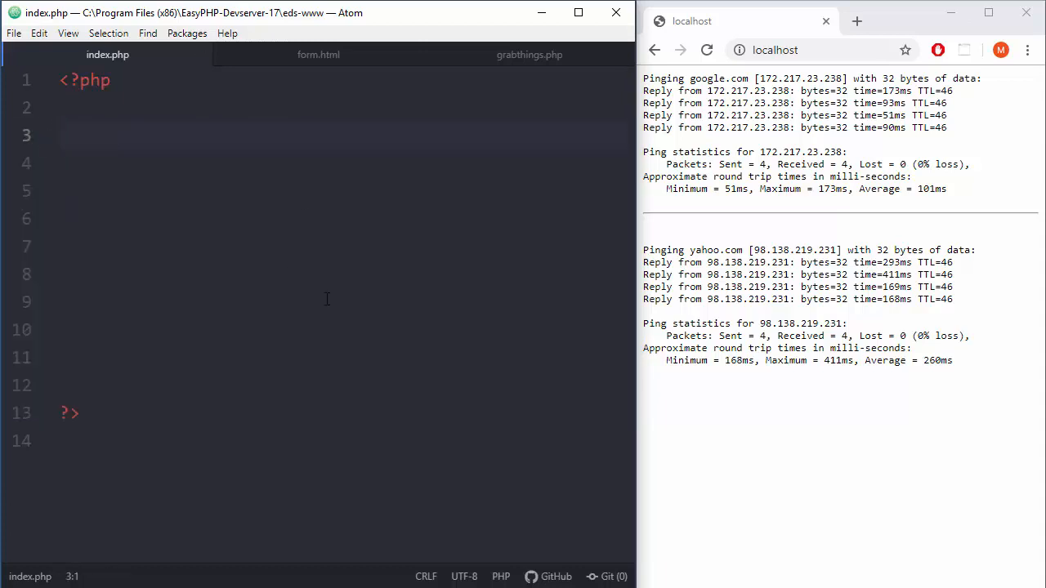
- Start the one_ping function with a $target parameter on line 3 of index.php
click(228, 135)
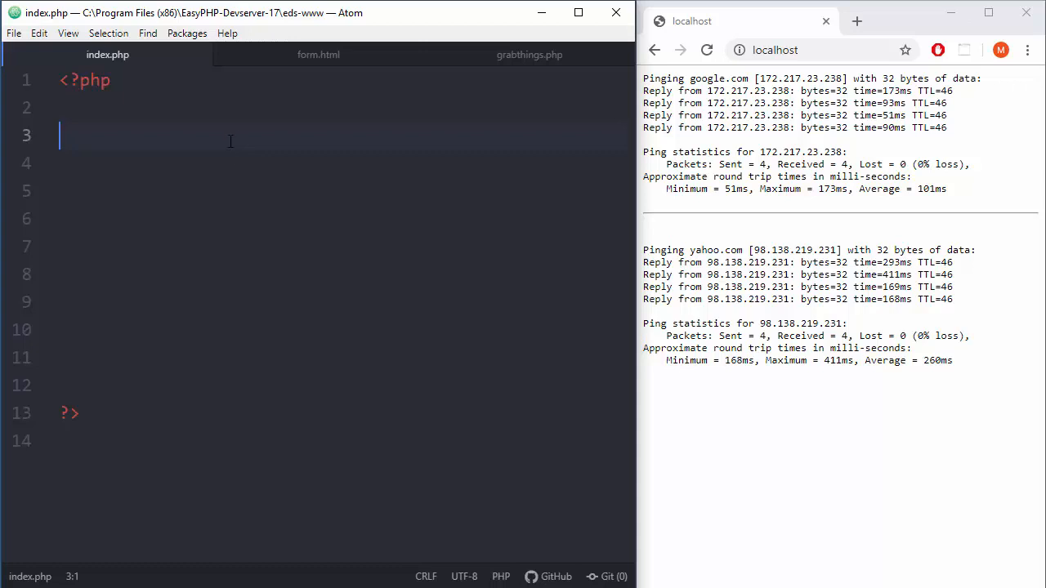
mouse_move(360, 380)
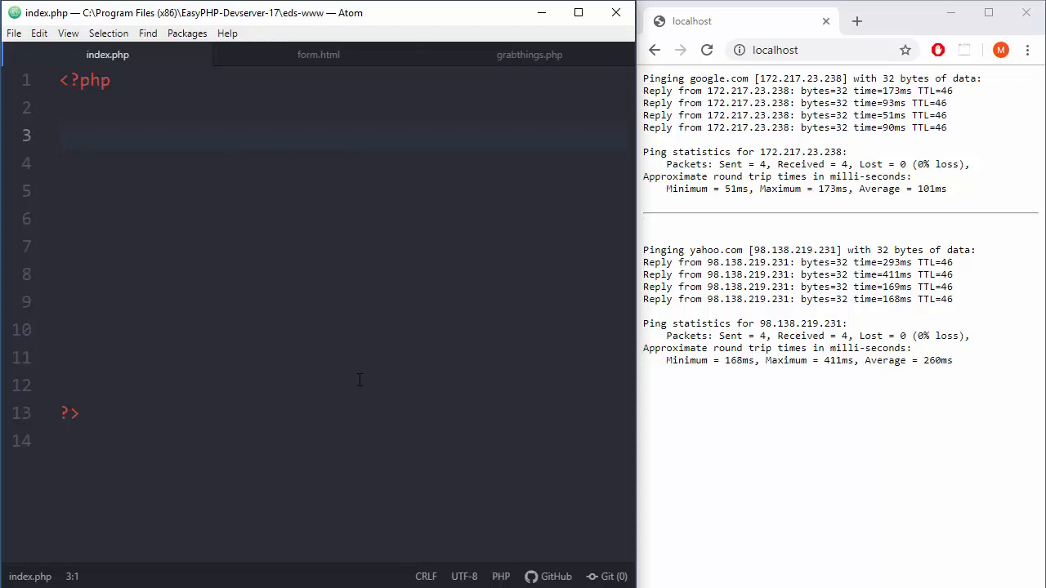
text(function)
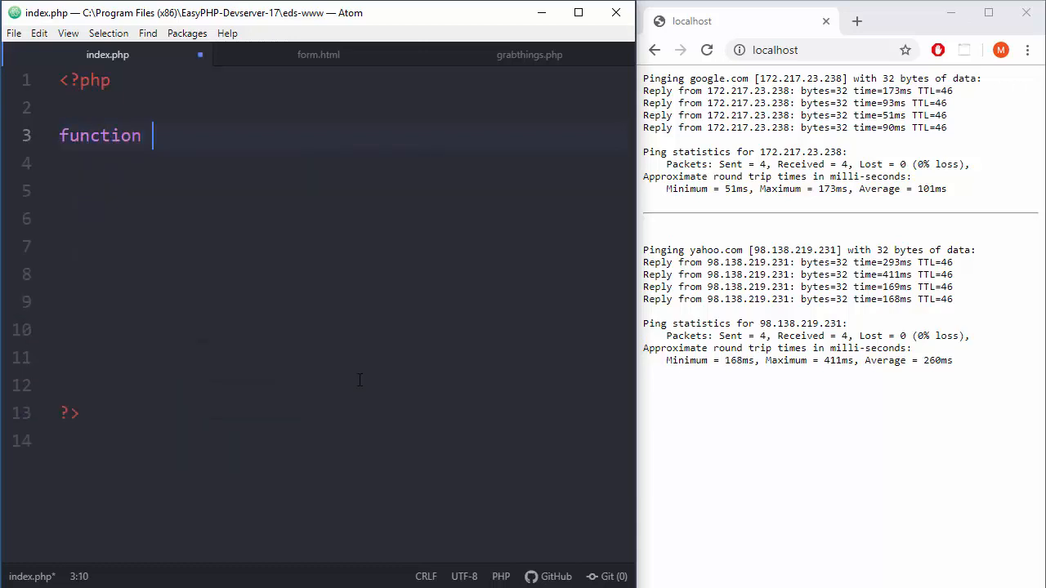
text(one_)
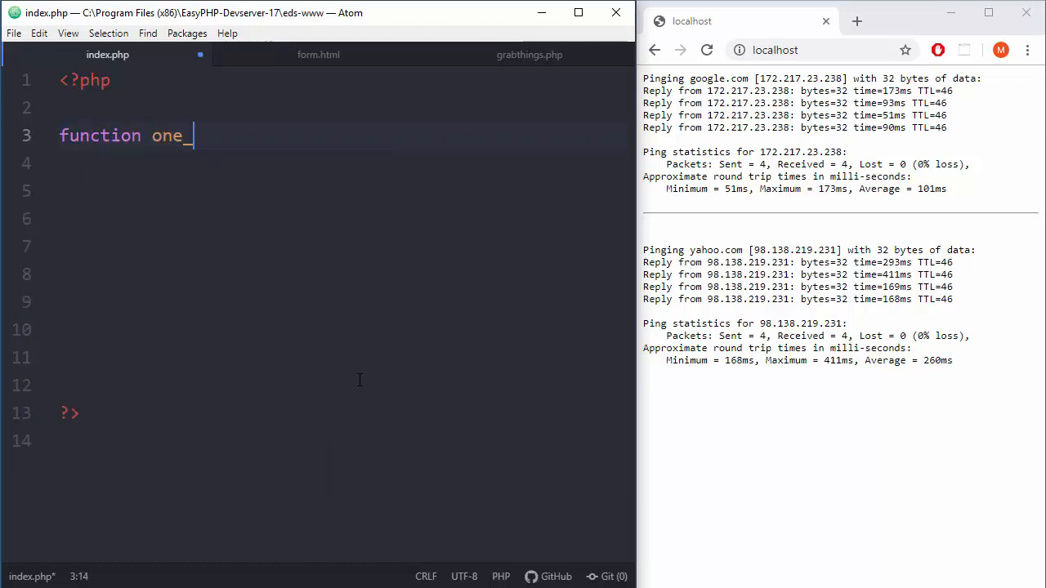
text(ping())
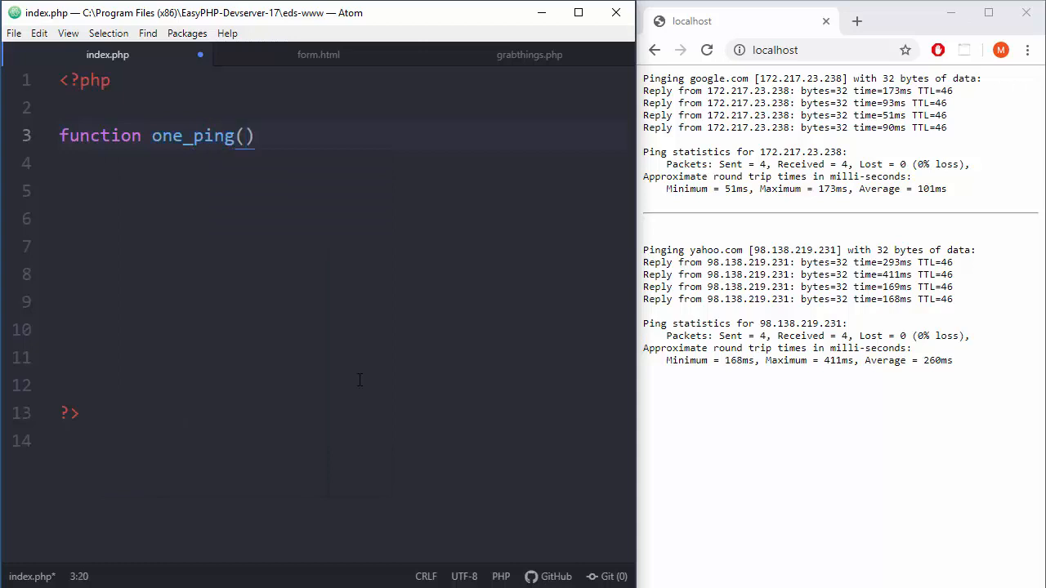
text($targ)
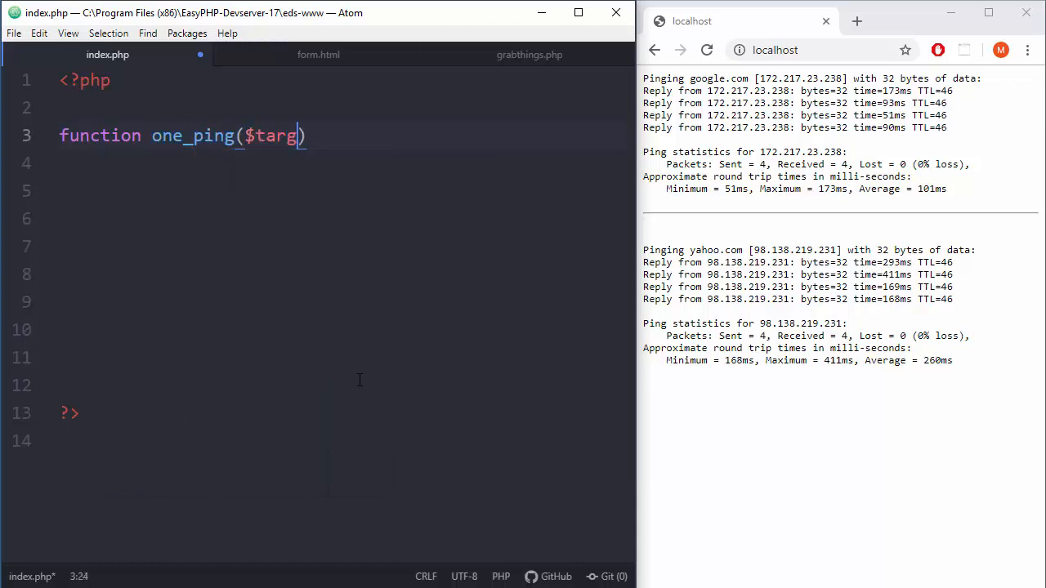
text(et) {})
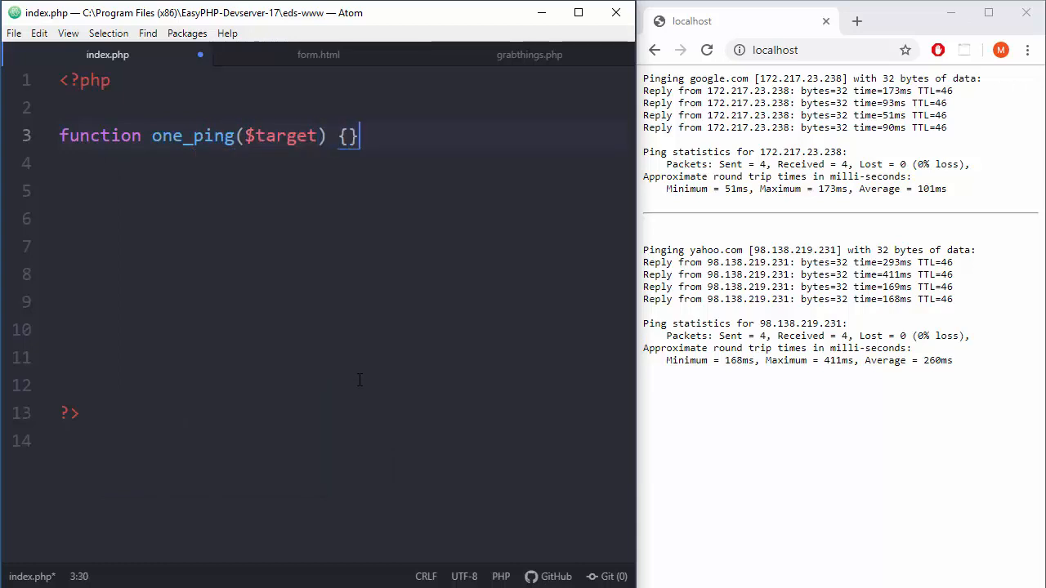
- Fill the function body with system("ping " . $target); and save index.php
text(system ())
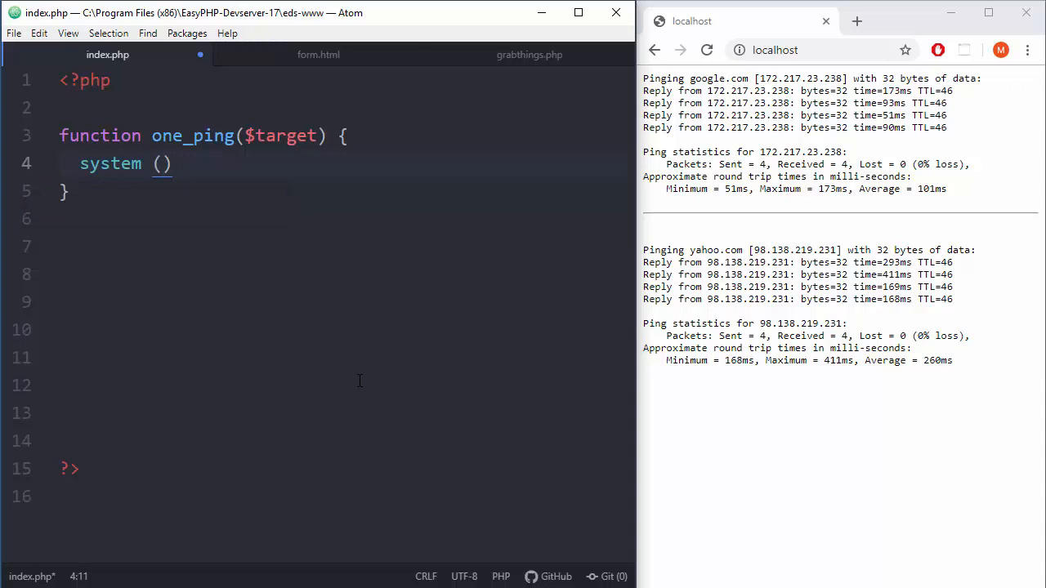
text("p")
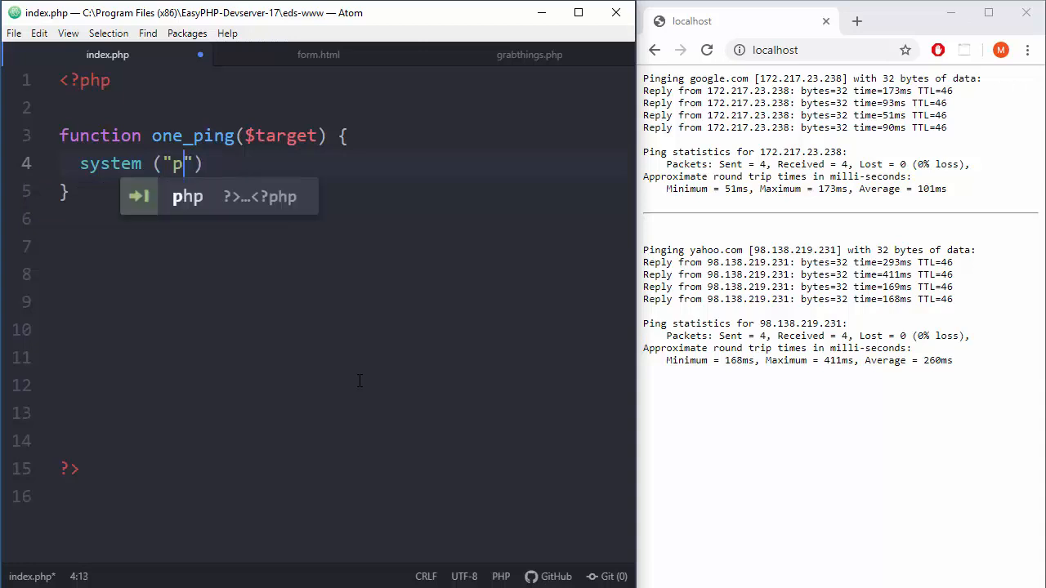
text(ing)
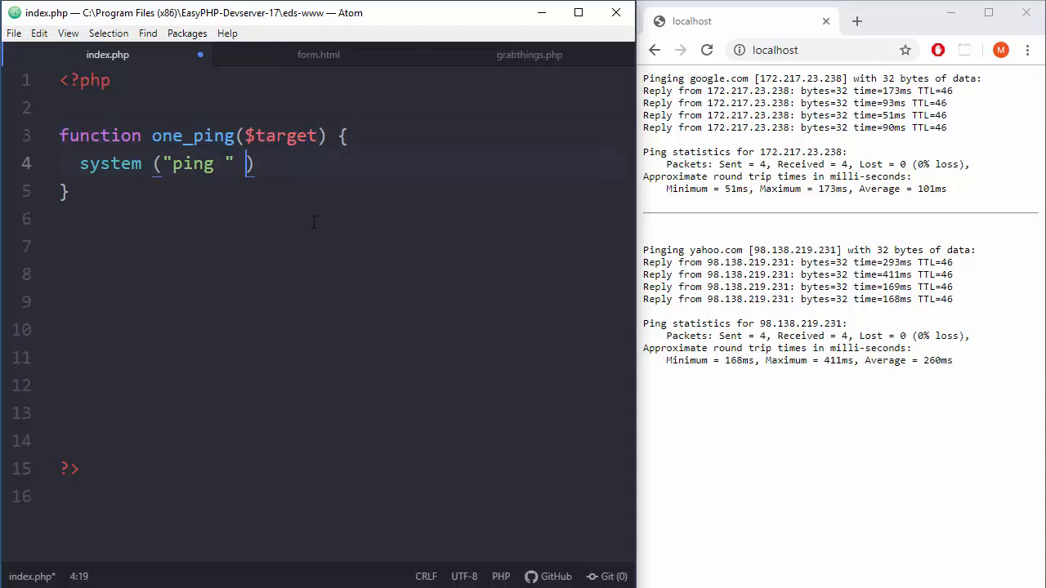
text(.)
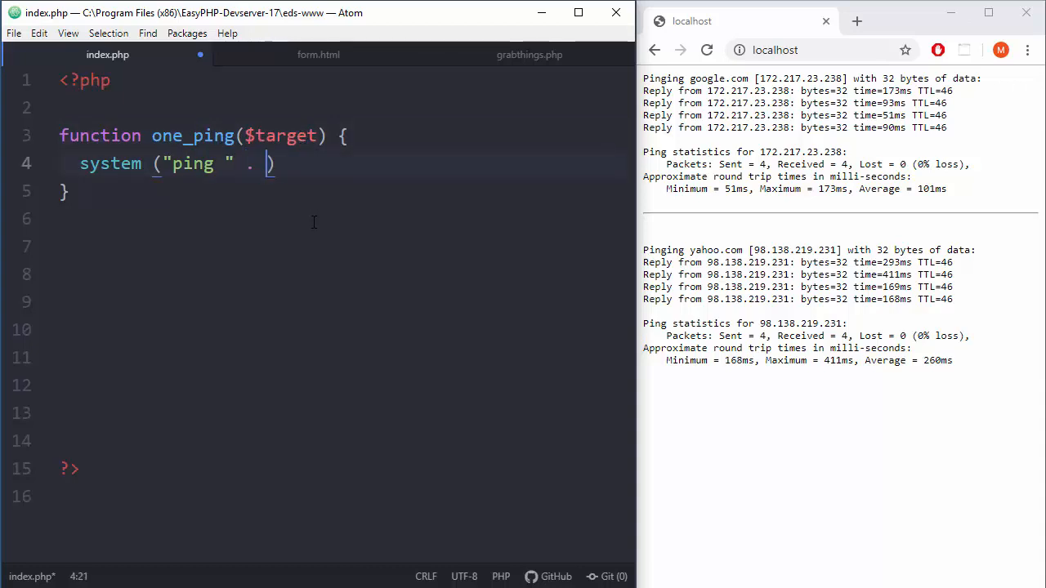
text($target)
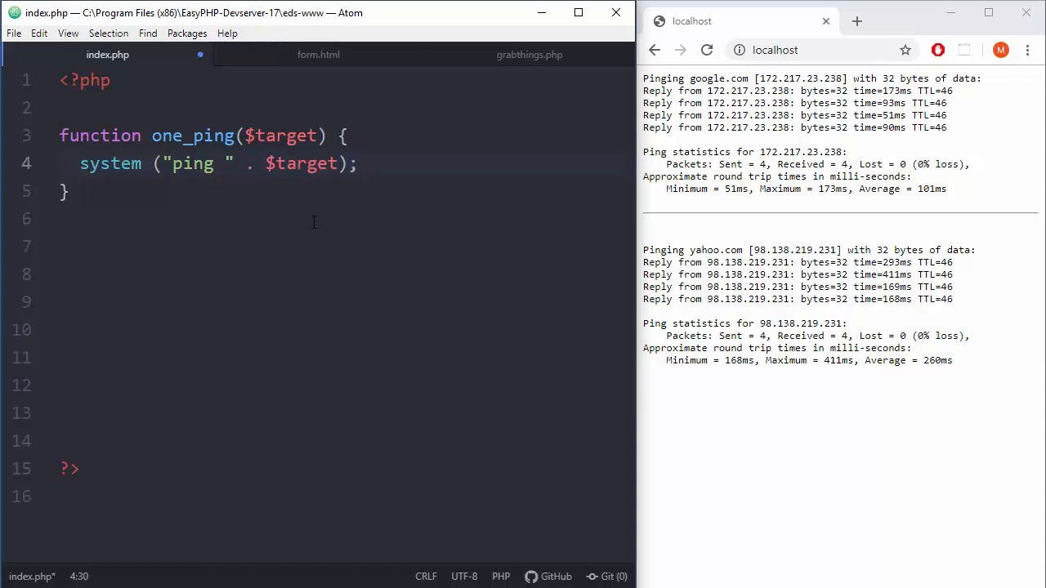
double_click(300, 163)
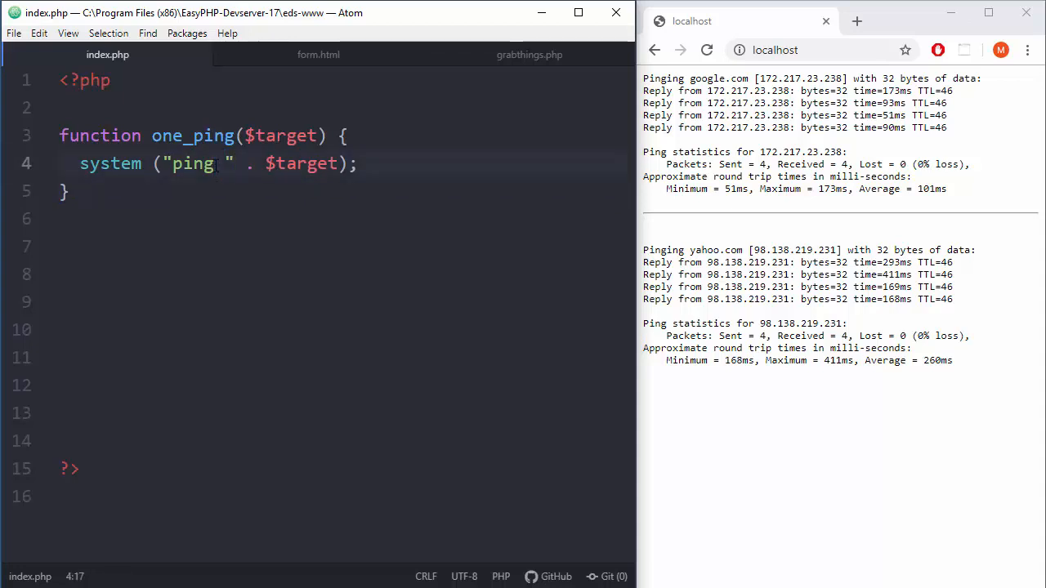
double_click(193, 164)
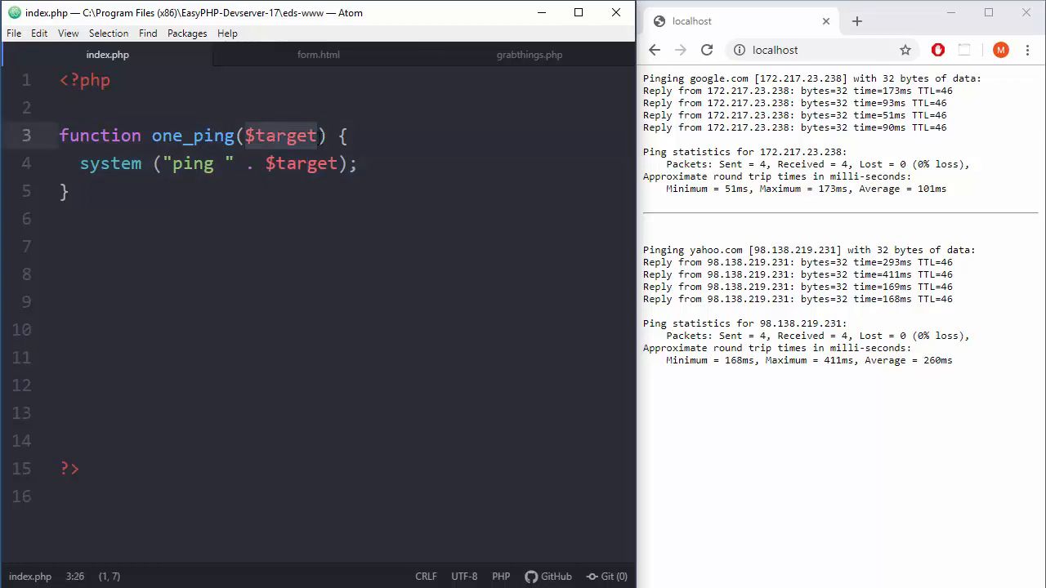
- Wrap the ping command between echo "<pre>"; and echo "</pre>"; lines
click(73, 190)
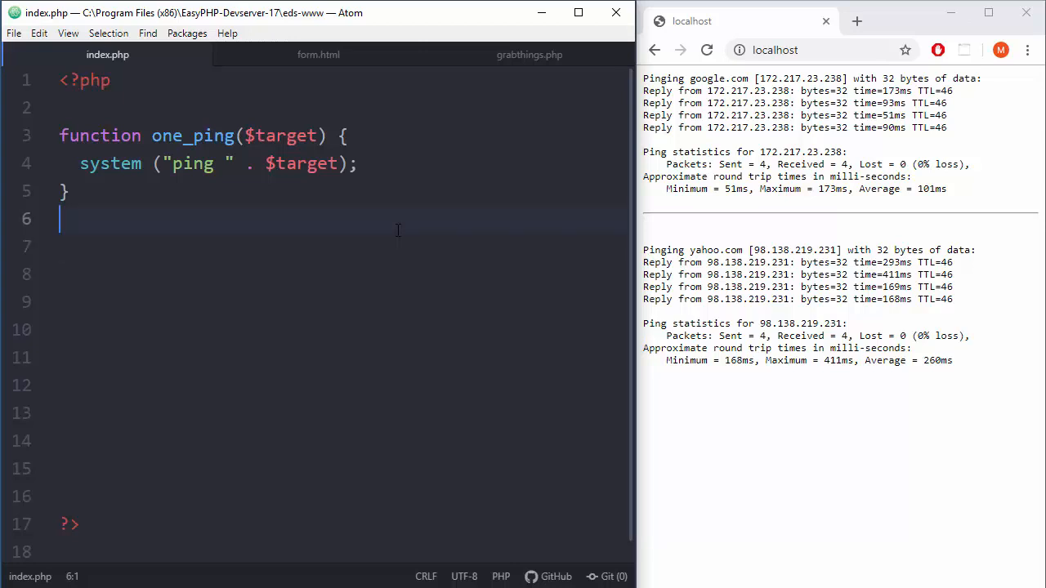
key(Enter)
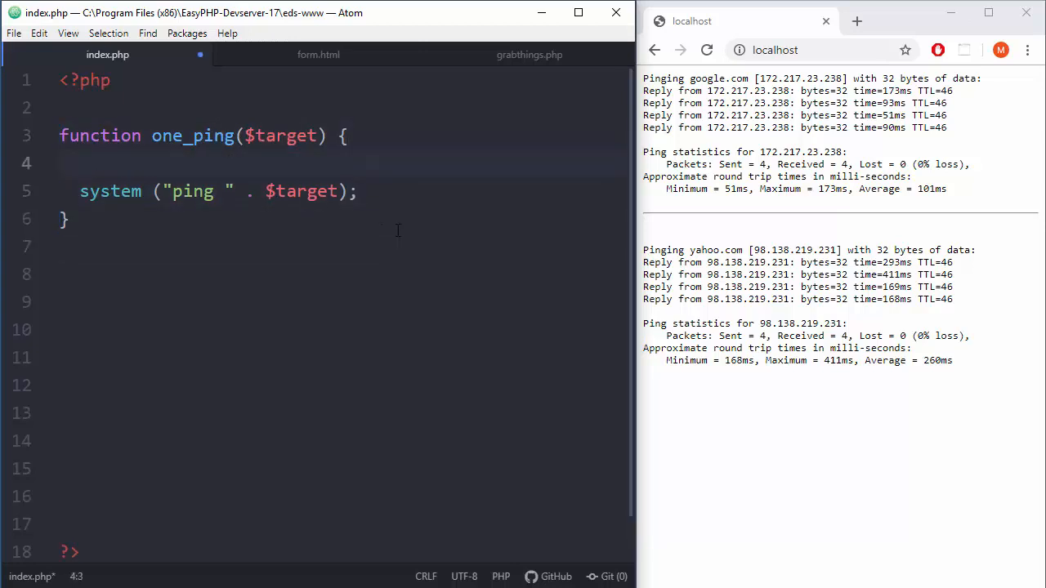
text(echo "")
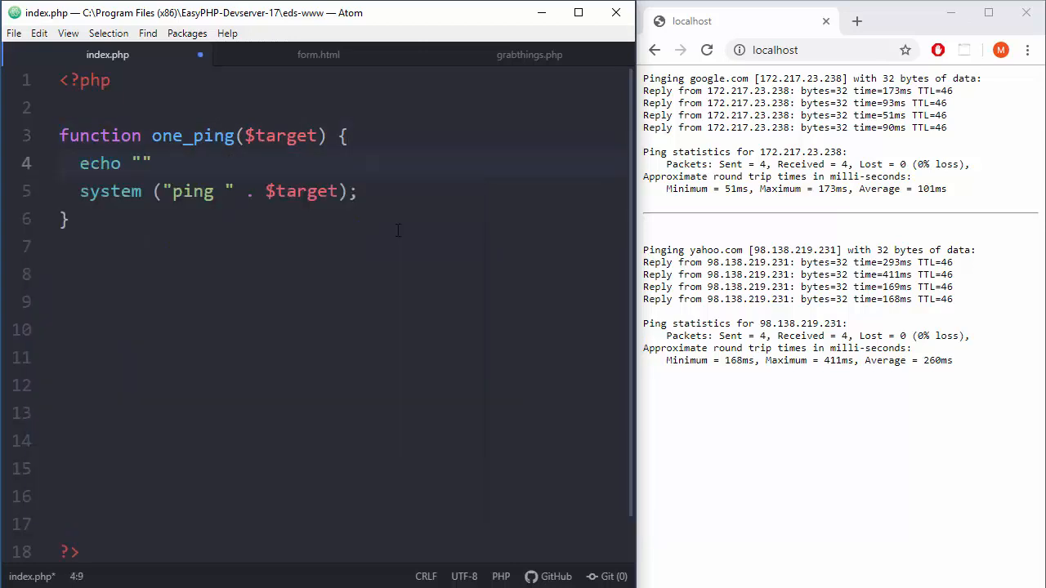
text(<pre>)
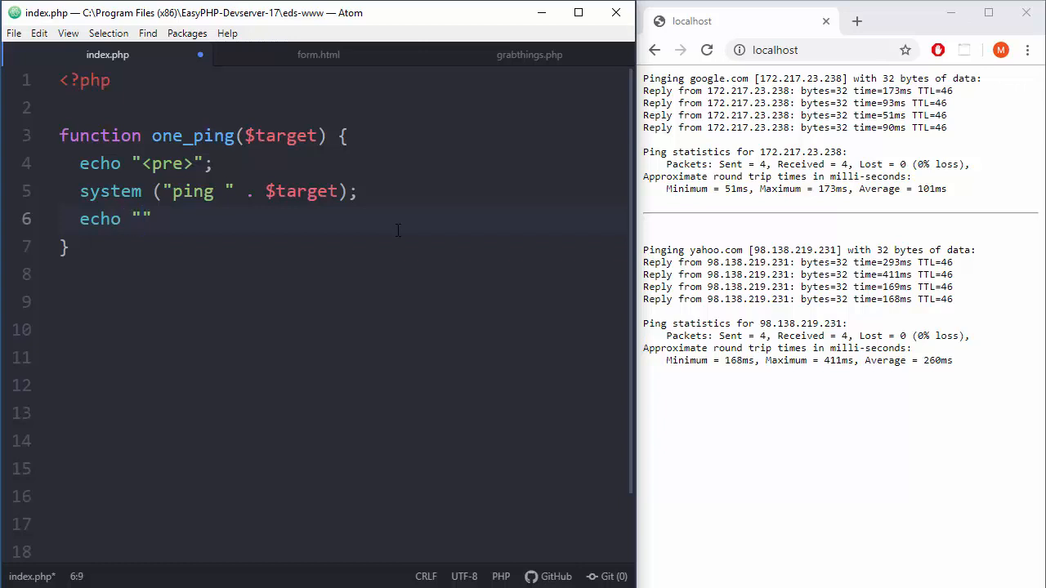
text(</pre>)
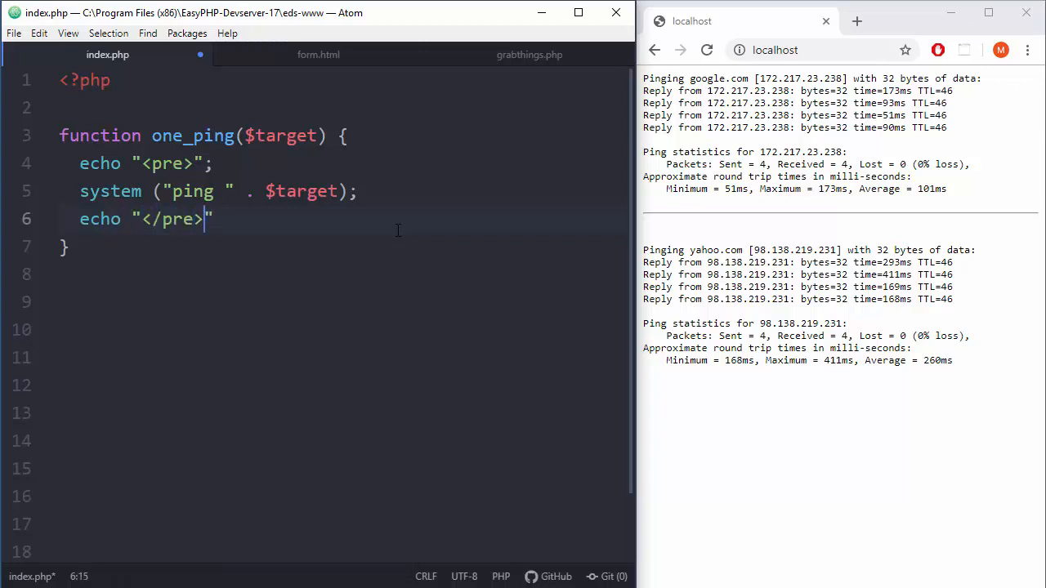
text(;)
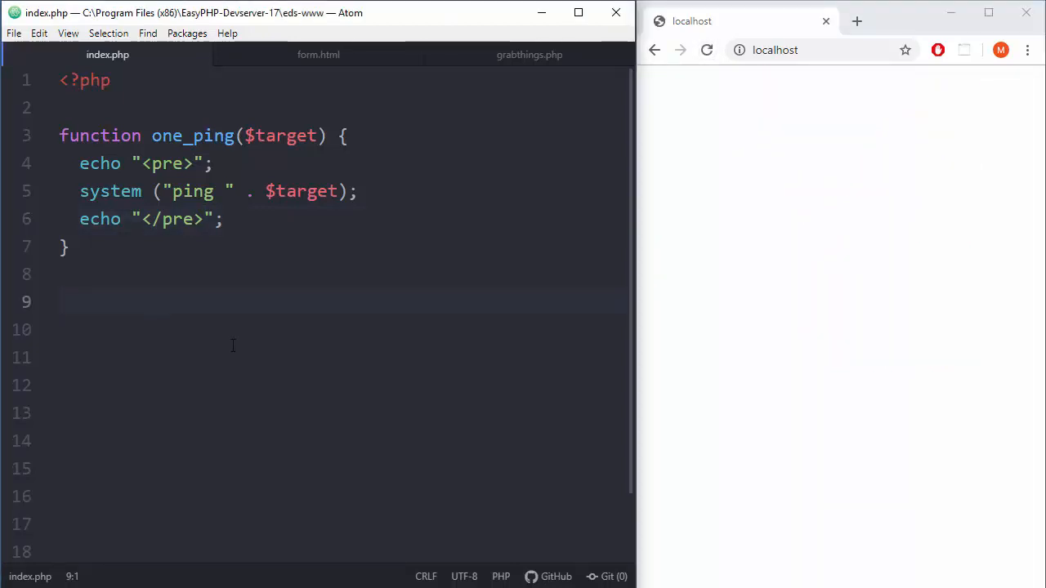
- Add one_ping("google.com"); below the function and view the google.com ping output
text(one_ping()
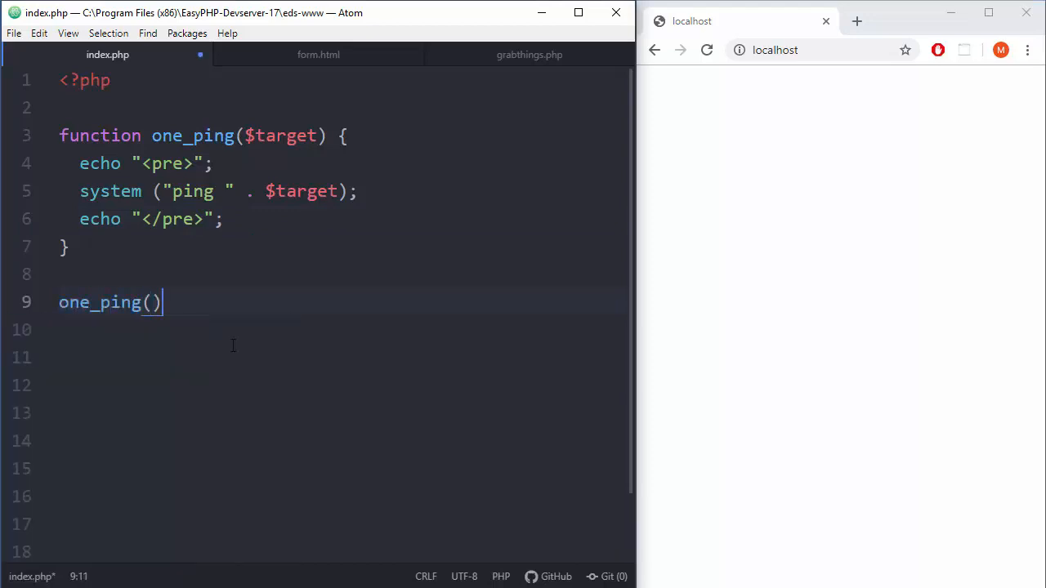
click(287, 136)
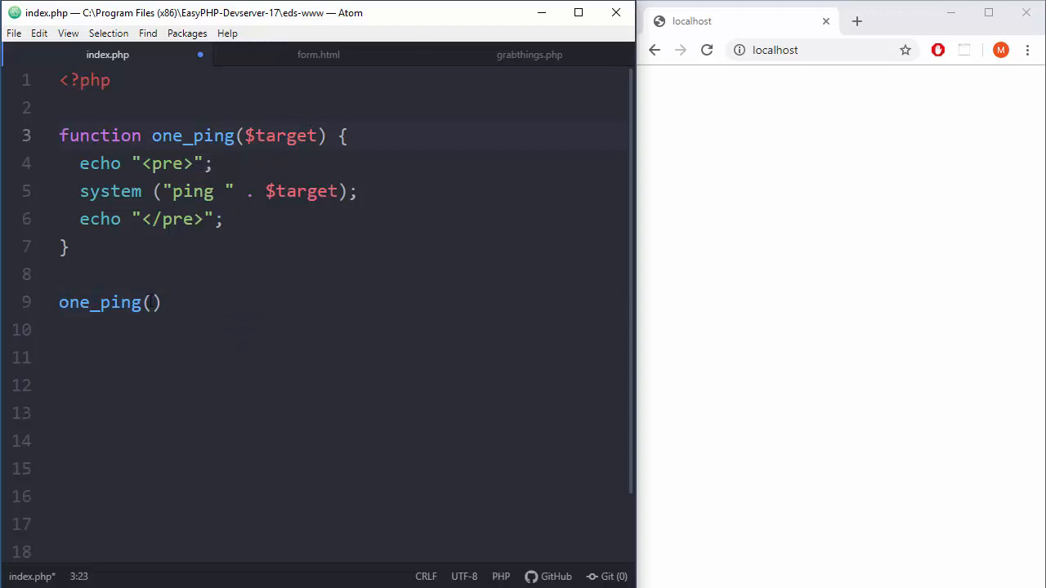
text(")
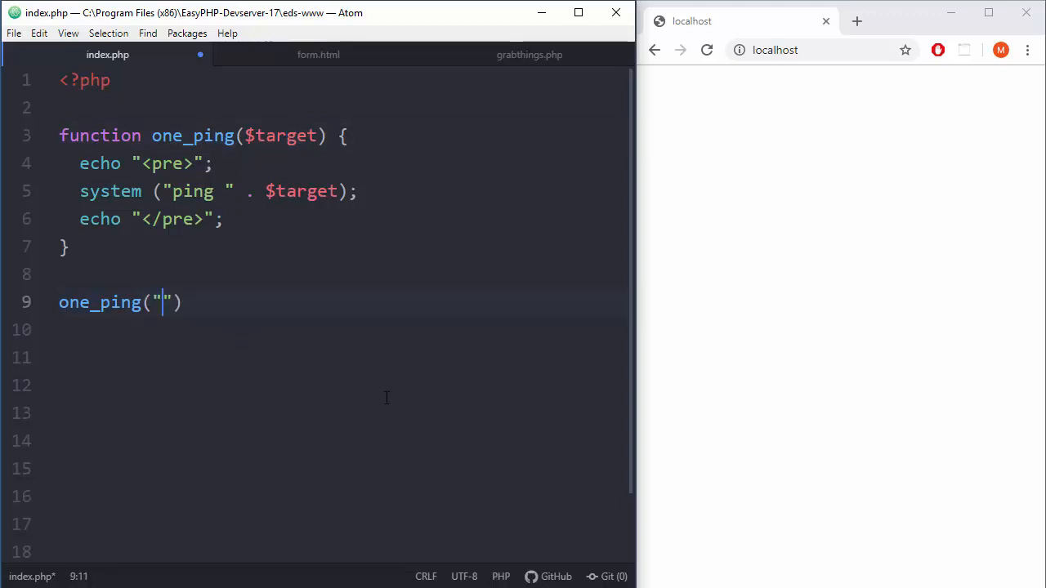
text(google.com)
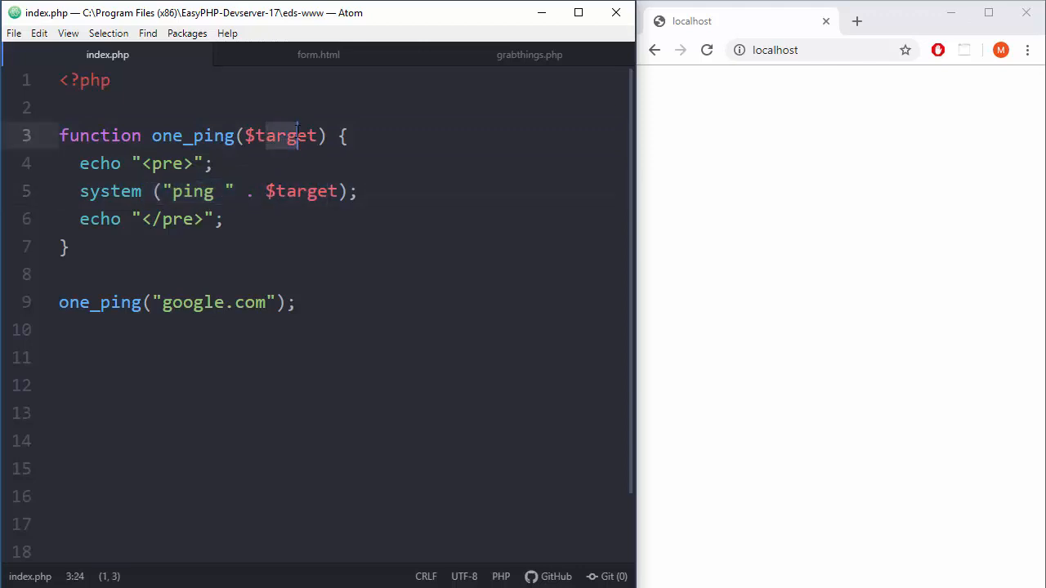
click(300, 191)
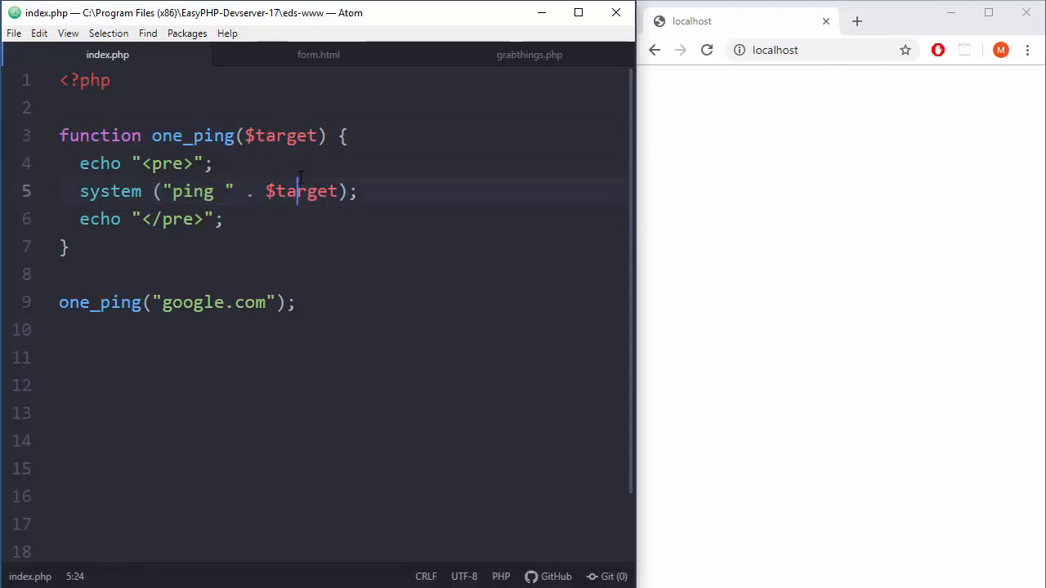
click(307, 191)
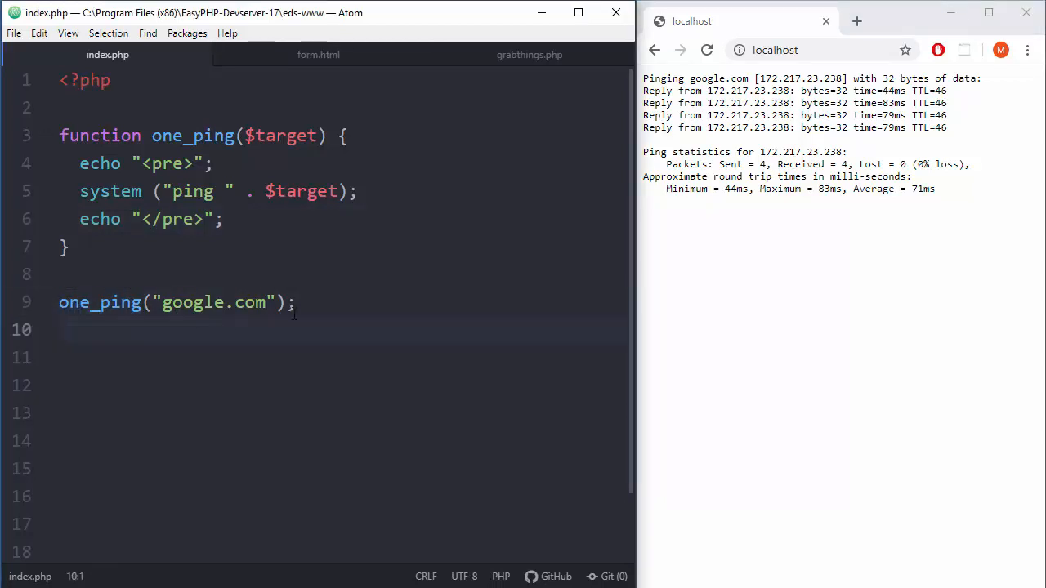
- Change the second and third one_ping arguments to yahoo.com and bing.com
click(300, 302)
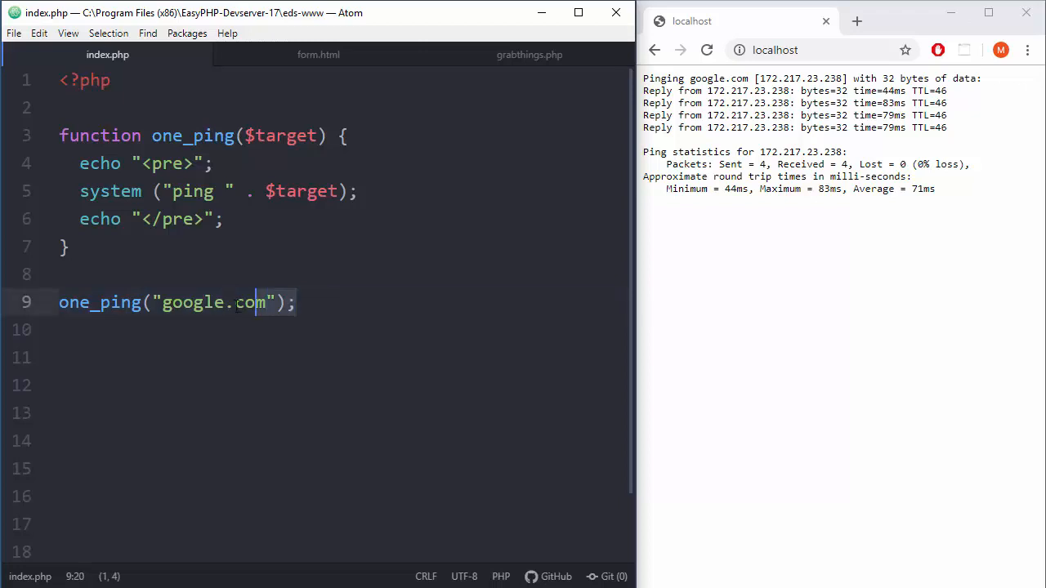
click(298, 302)
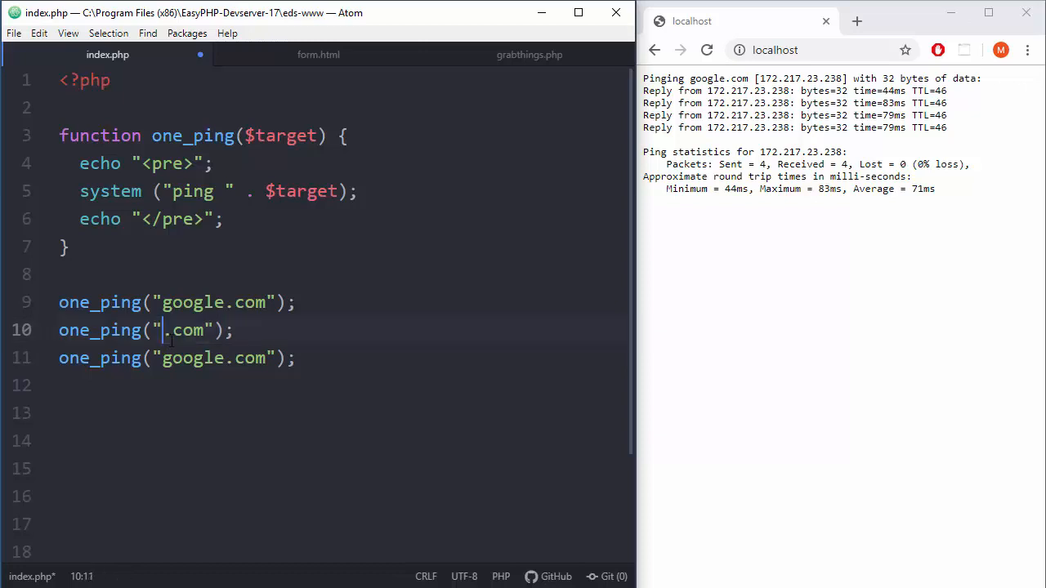
text(yahoo)
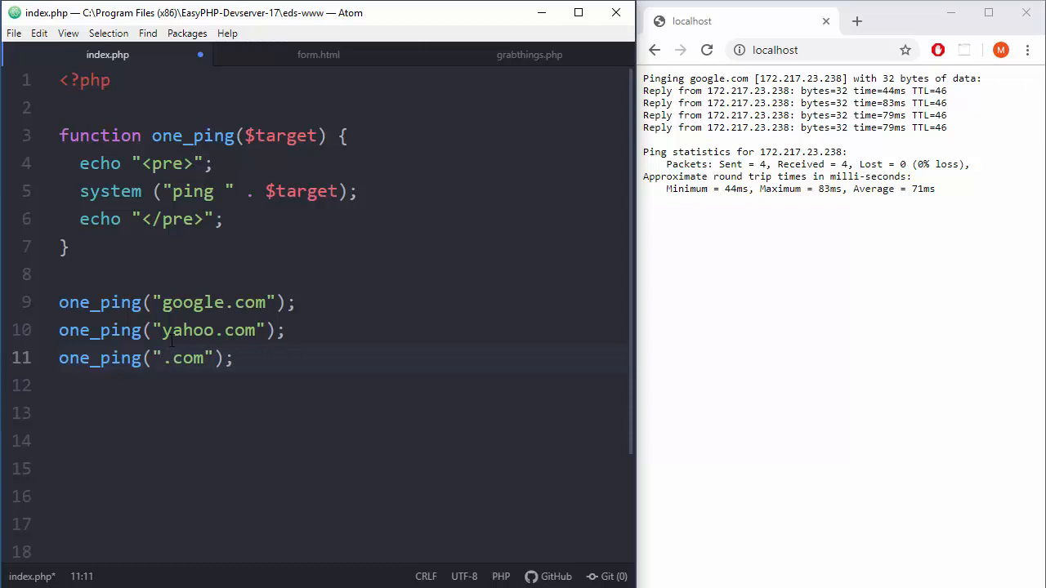
text(bing)
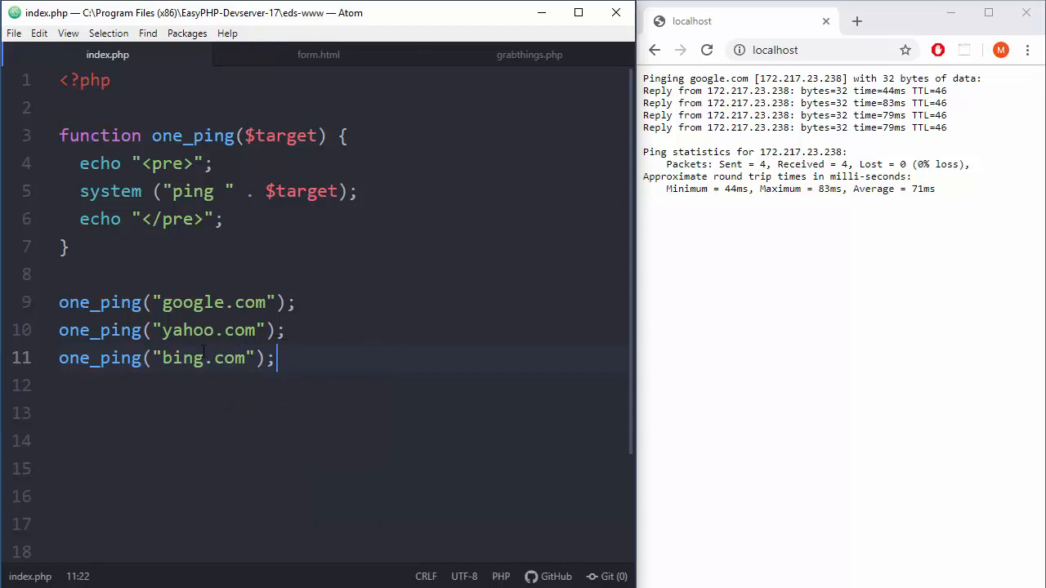
- Highlight the three one_ping calls and reload localhost to run all three pings
drag(59, 301, 276, 357)
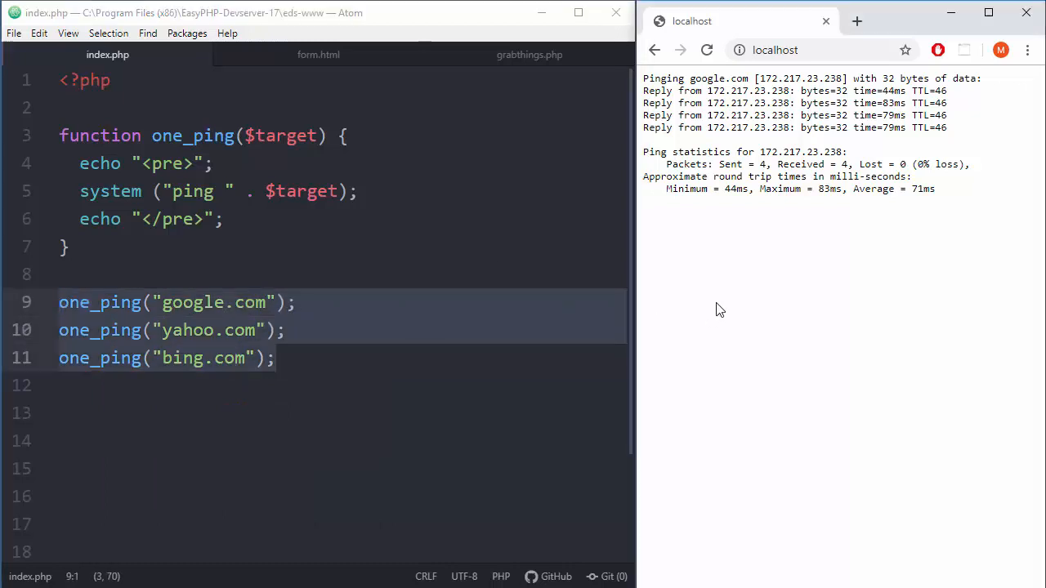
click(707, 50)
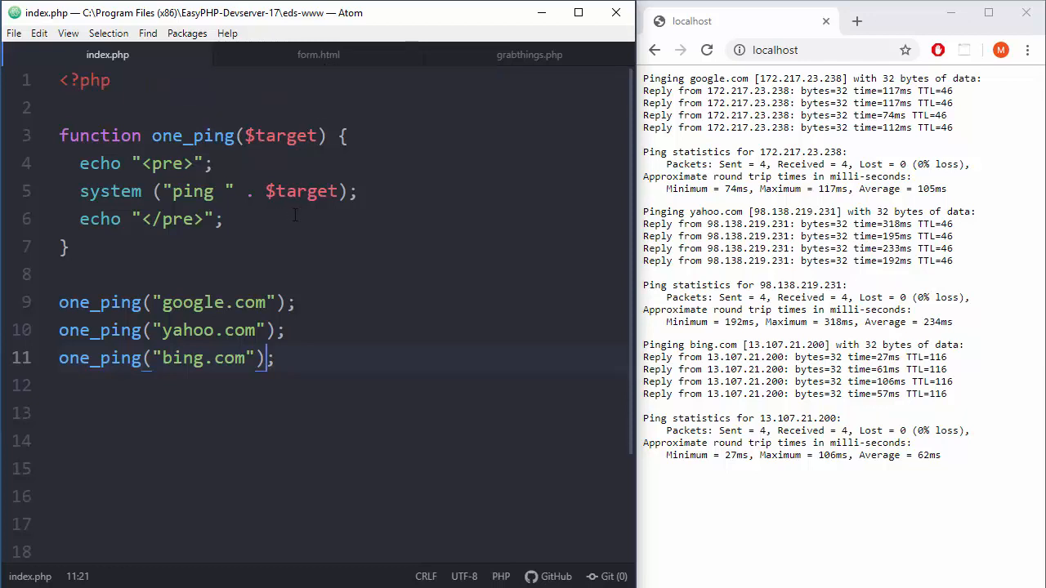
- Select the one_ping function in index.php for copying into grabthings.php
click(196, 181)
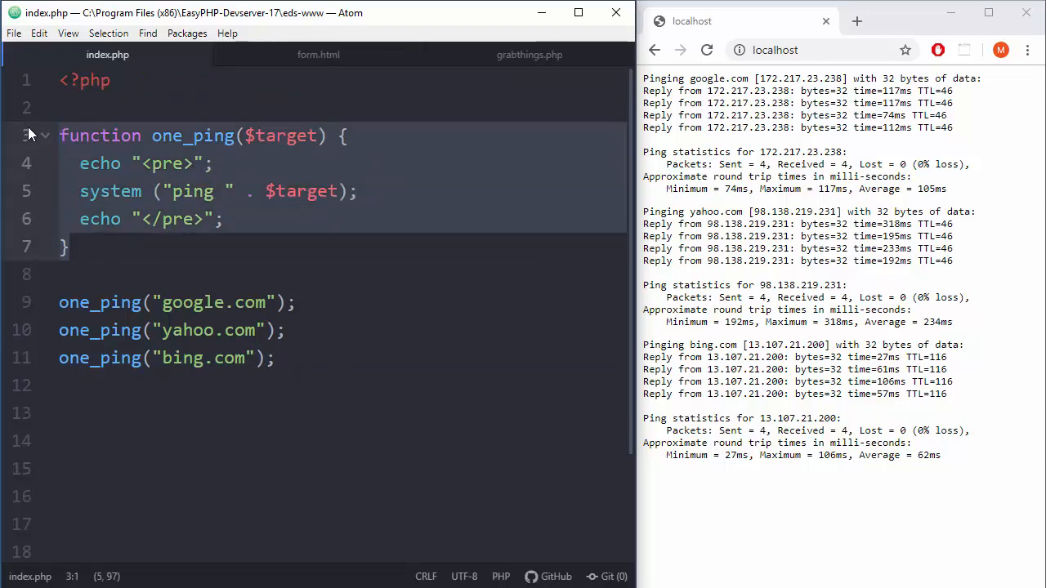
mouse_move(521, 61)
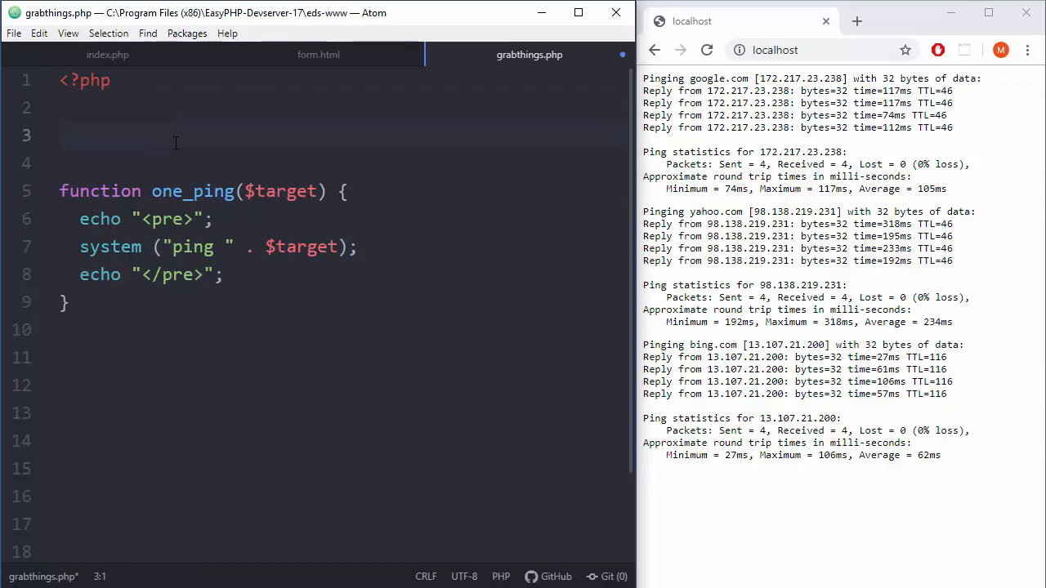
- Label the form.html text field Target and name it target
click(317, 54)
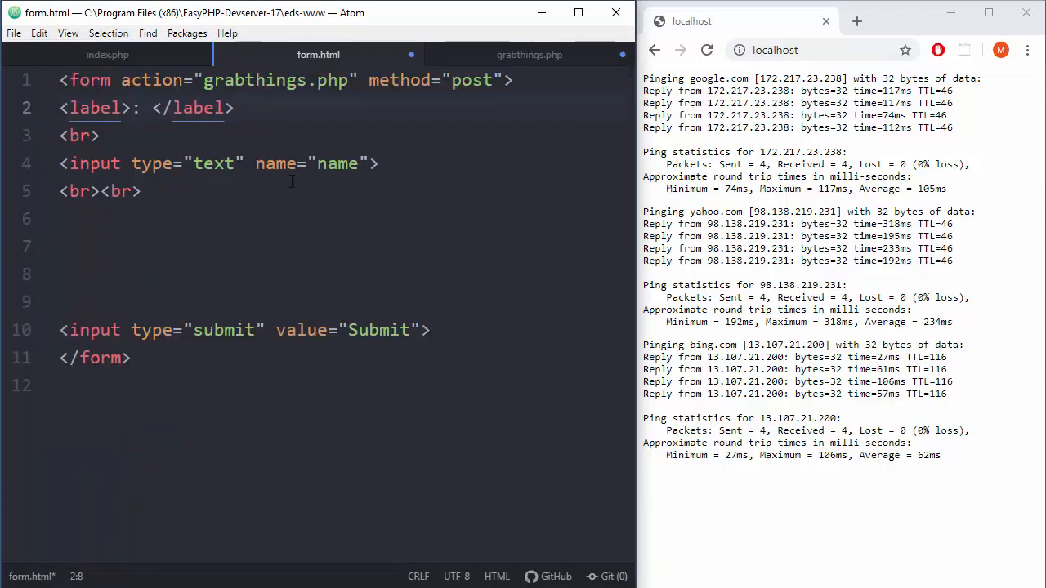
text(target)
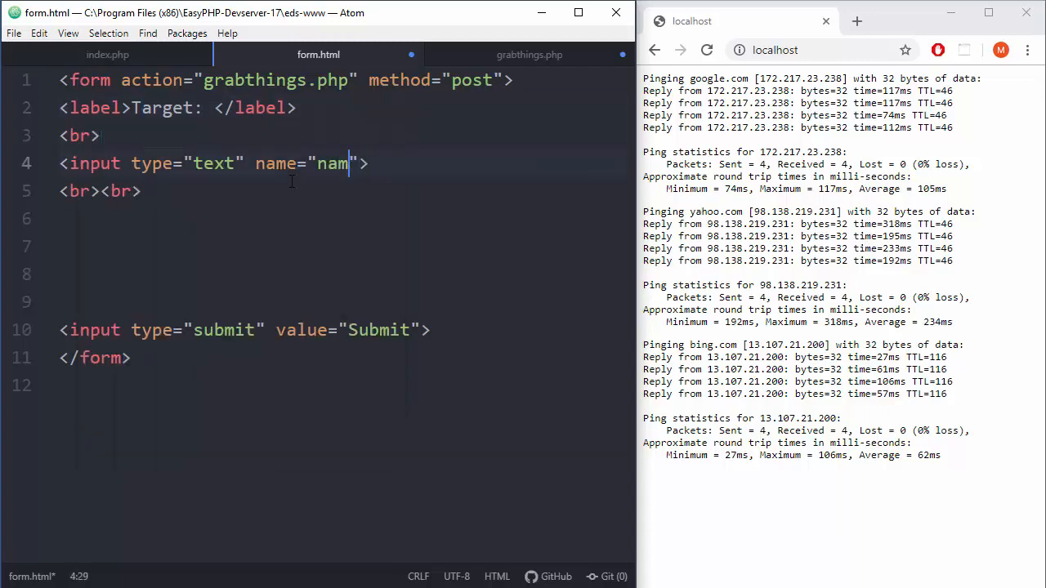
text(get)
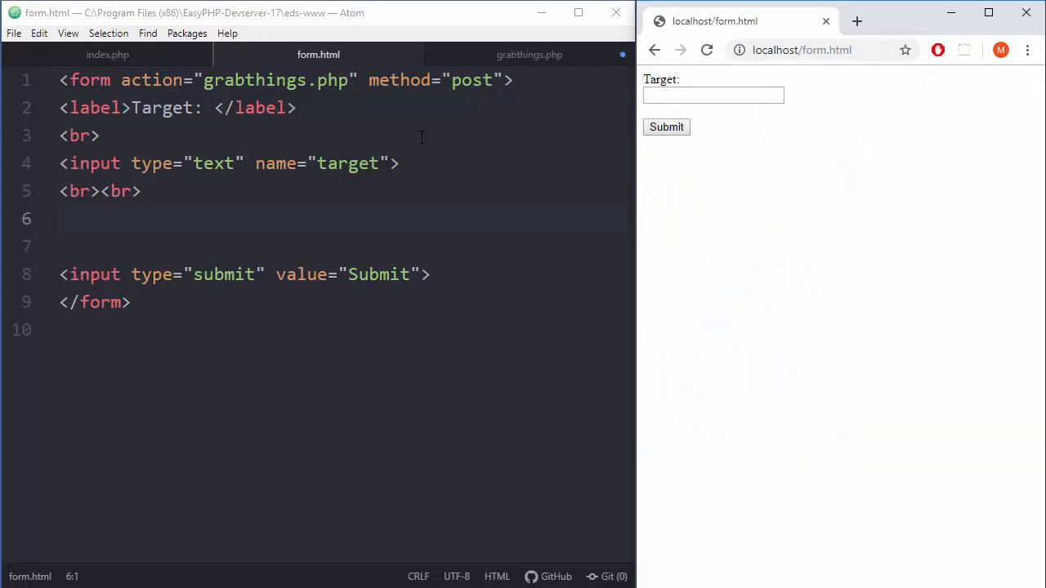
- Add $target = $_POST["target"]; at the top of grabthings.php
click(529, 54)
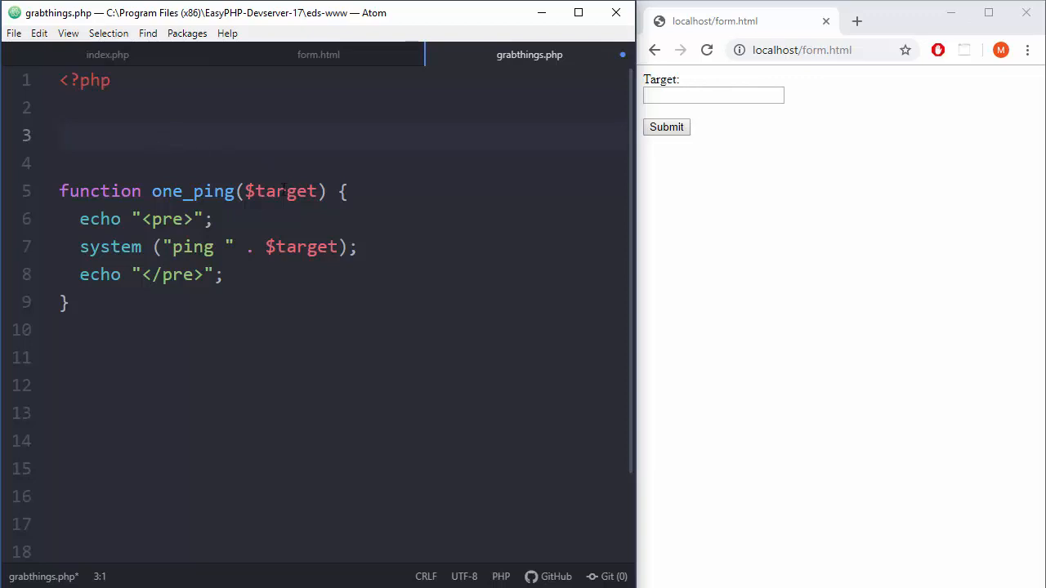
text($)
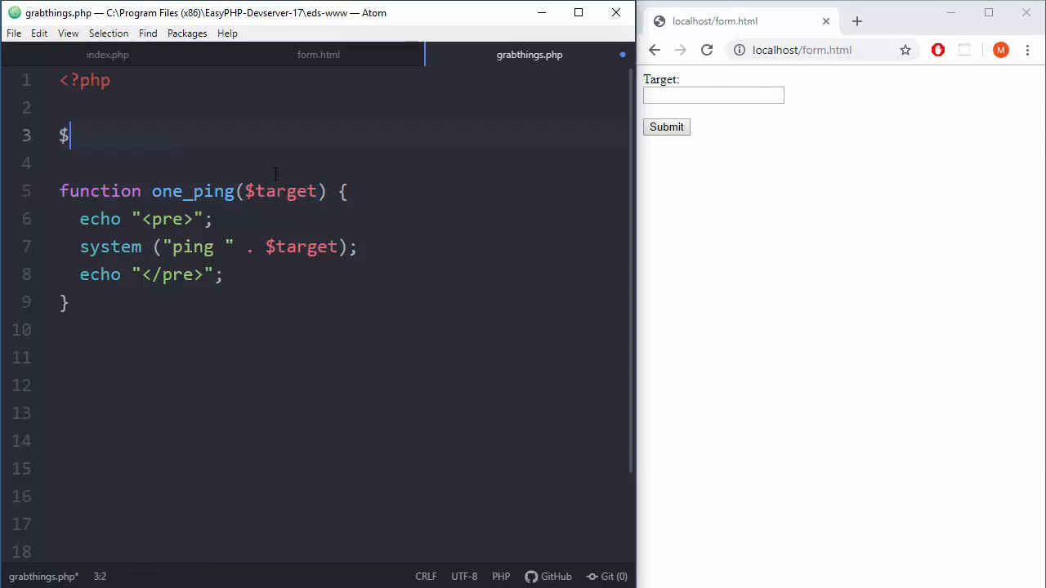
text(target =)
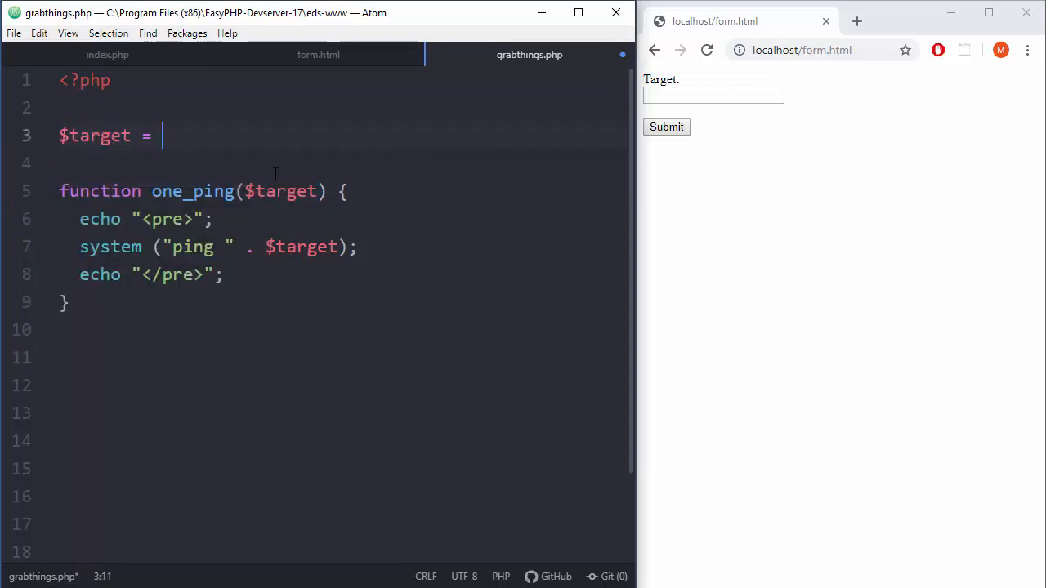
text($)
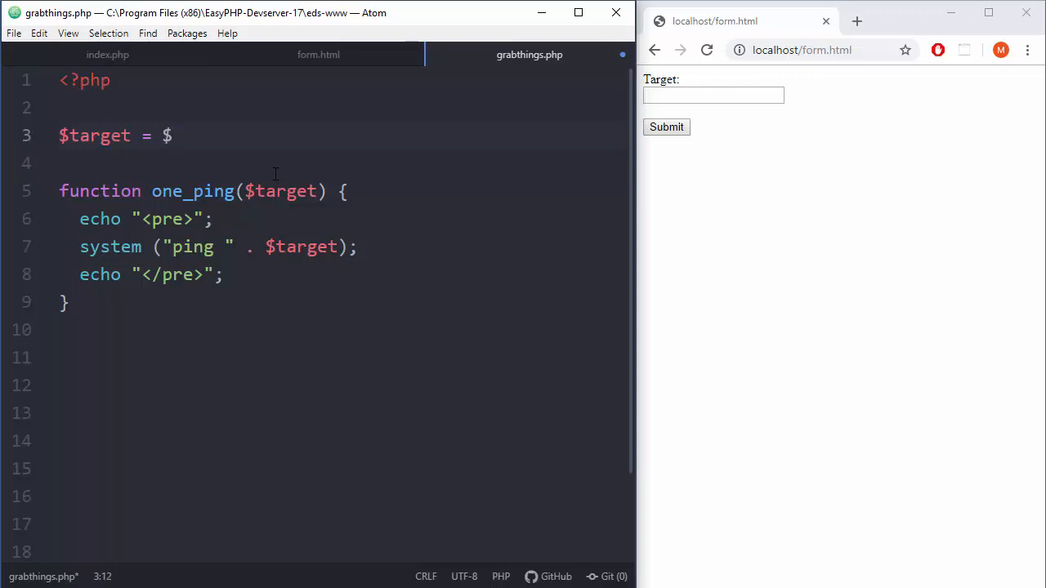
text(_POS)
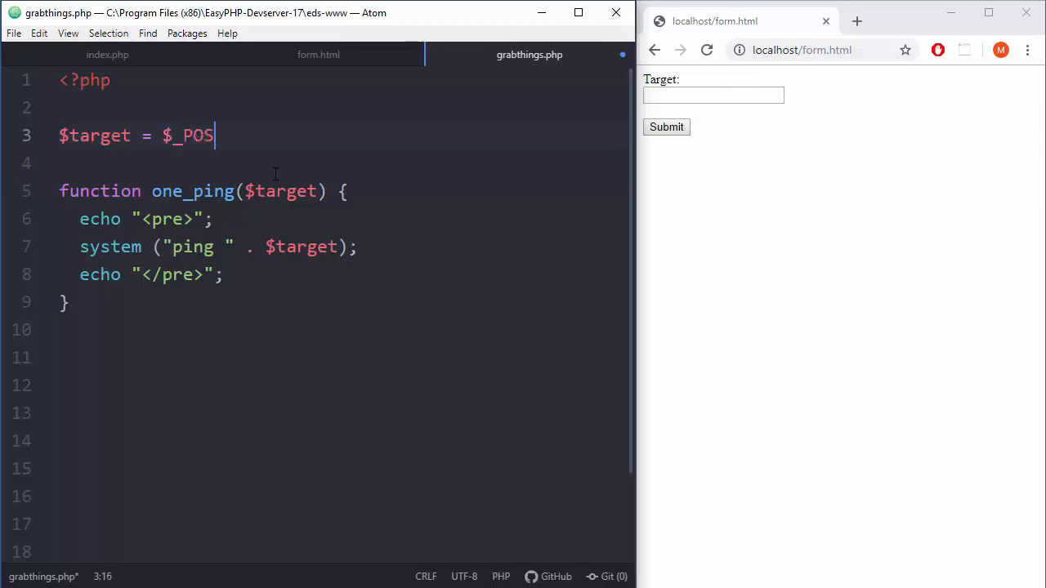
text(T[])
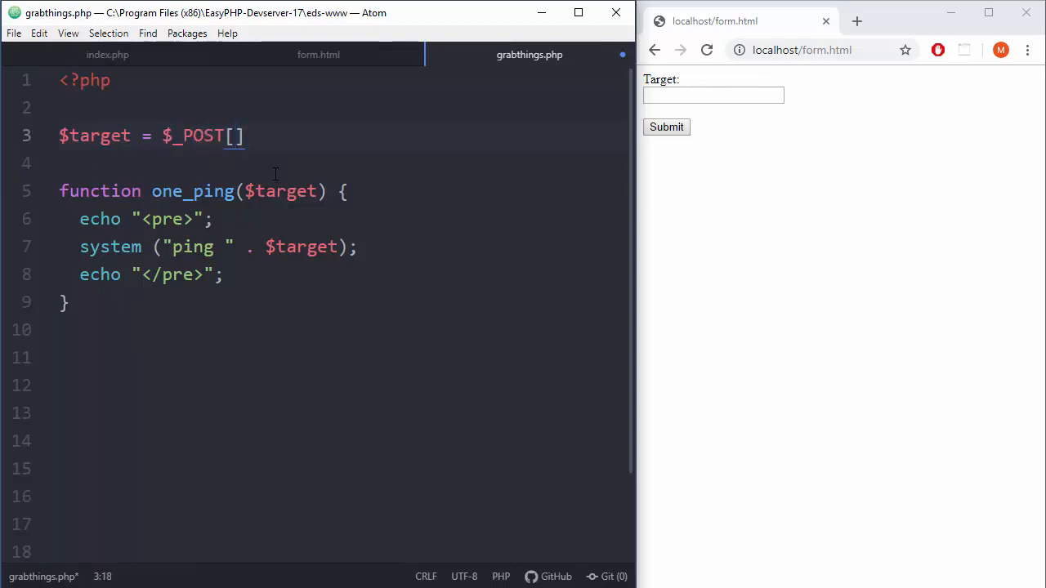
text("ta")
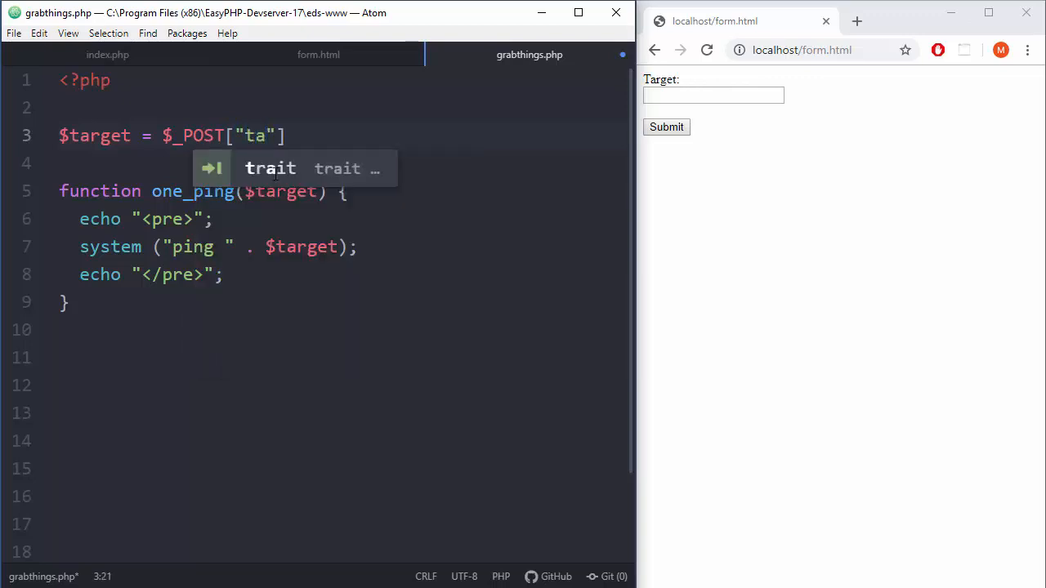
text(rget)
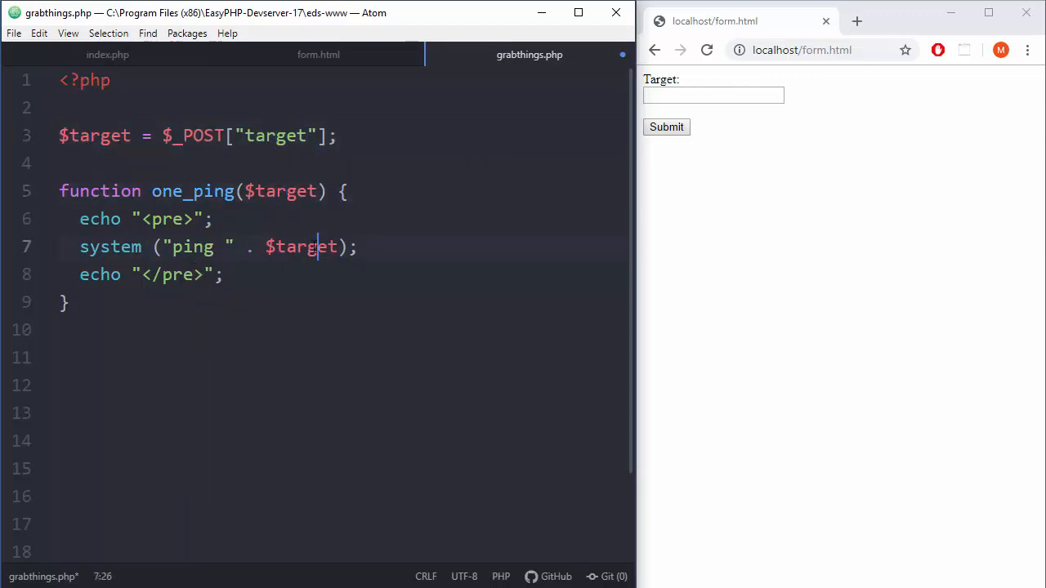
- Rename $target to $get_target in the assignment and the one_ping parameter
click(73, 136)
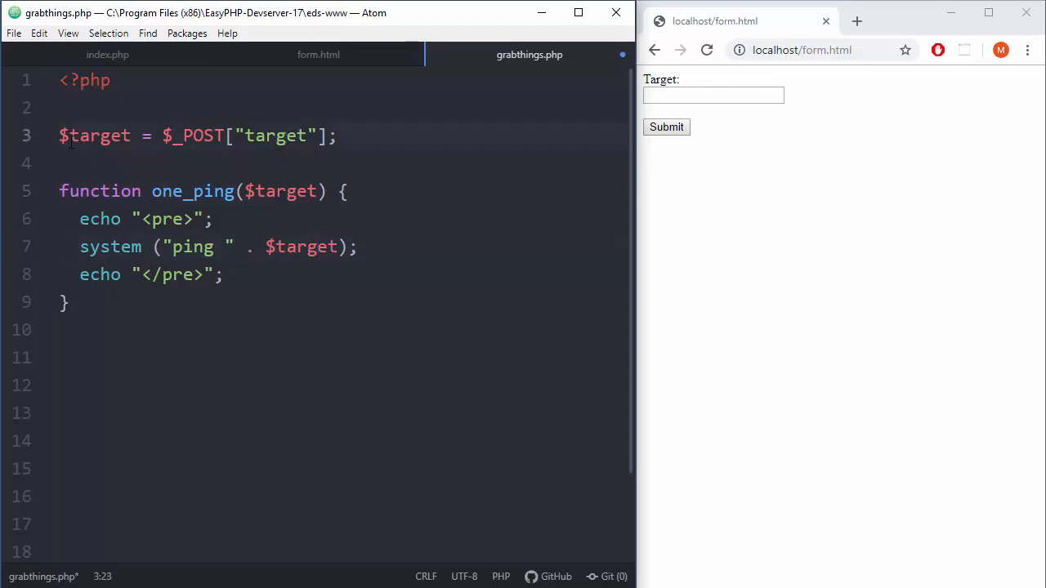
text(get)
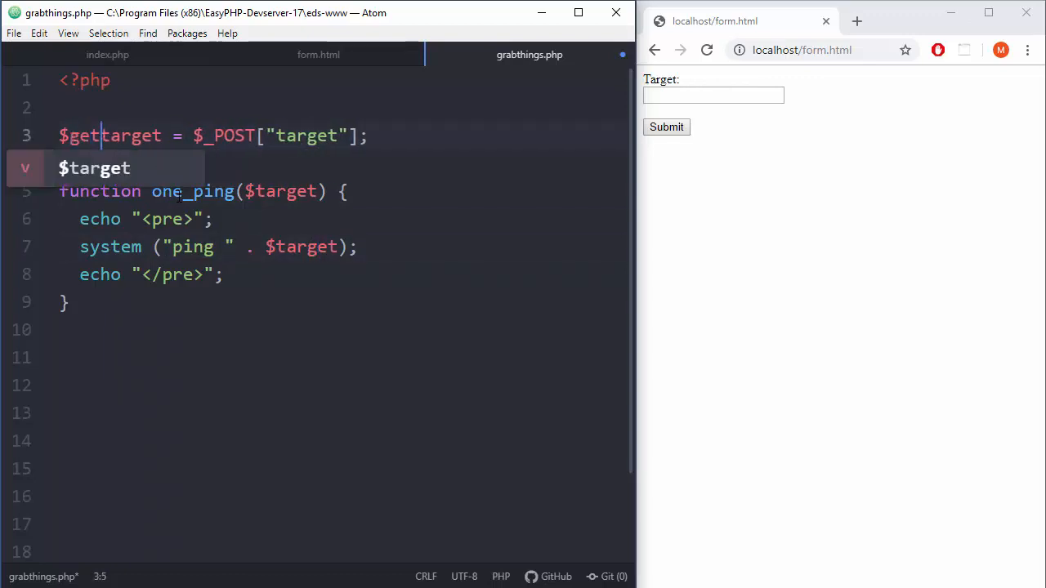
text(_)
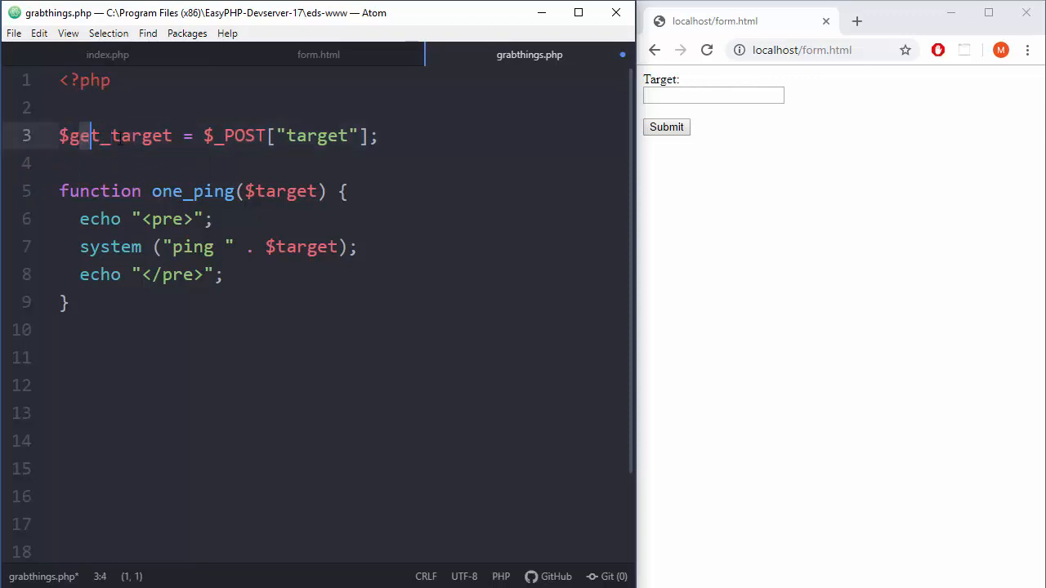
click(257, 192)
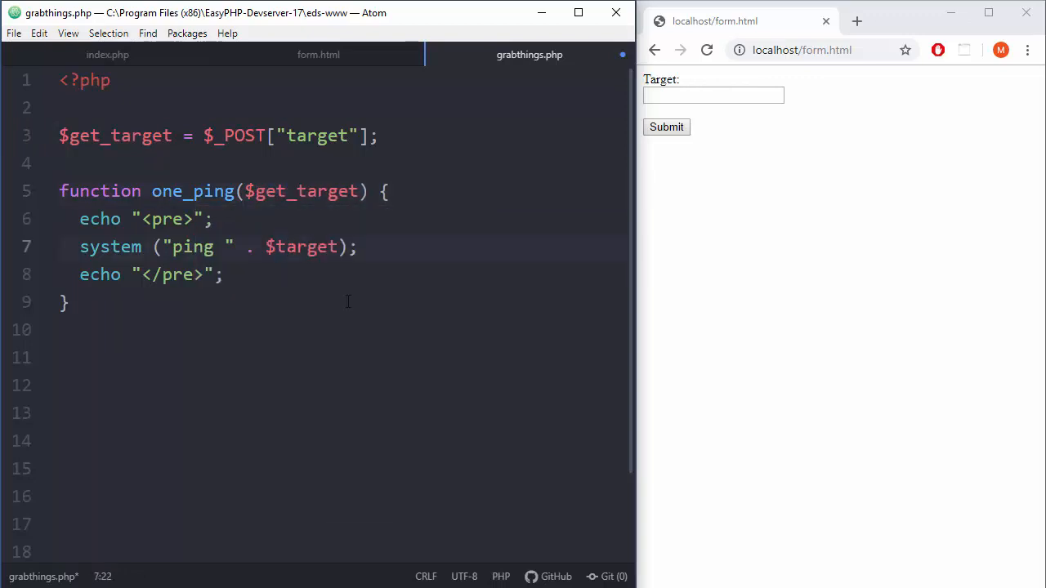
text(get_)
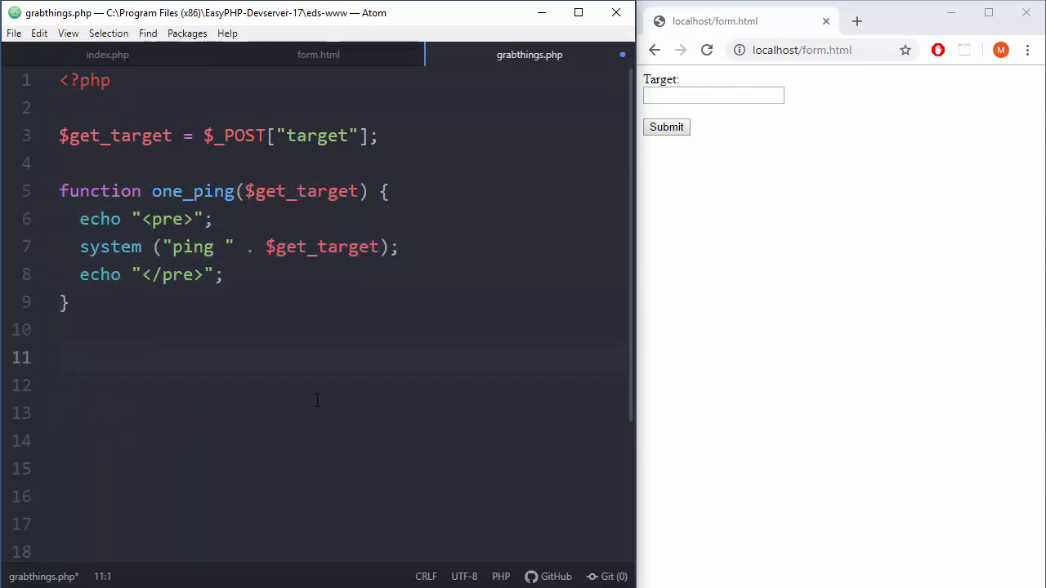
- Append the call one_ping($get_target); and save grabthings.php
text(one_ping()
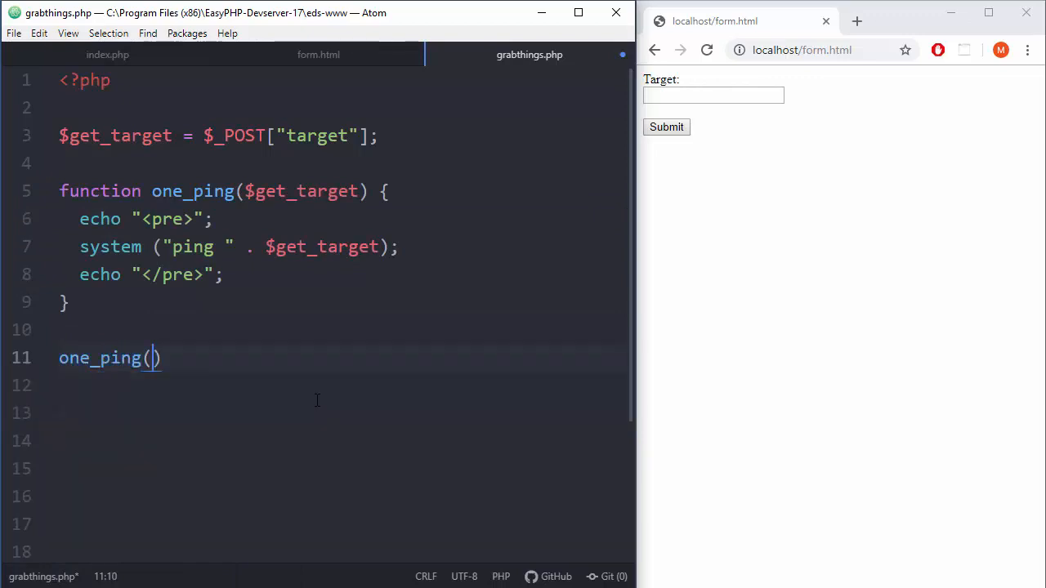
text($get)
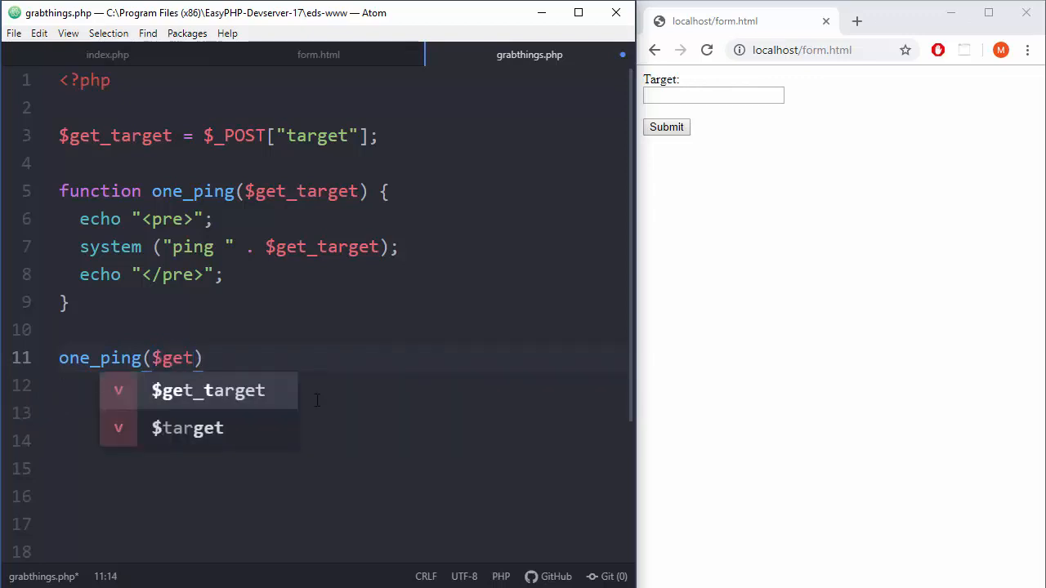
text(_target)
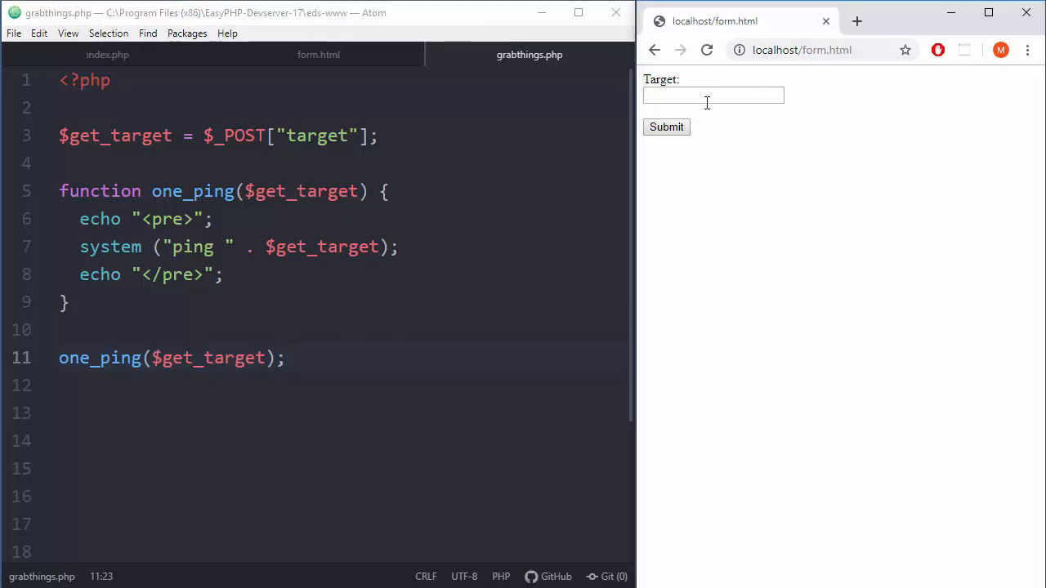
- Submit the form with google.com in the Target field, then return to it
click(706, 50)
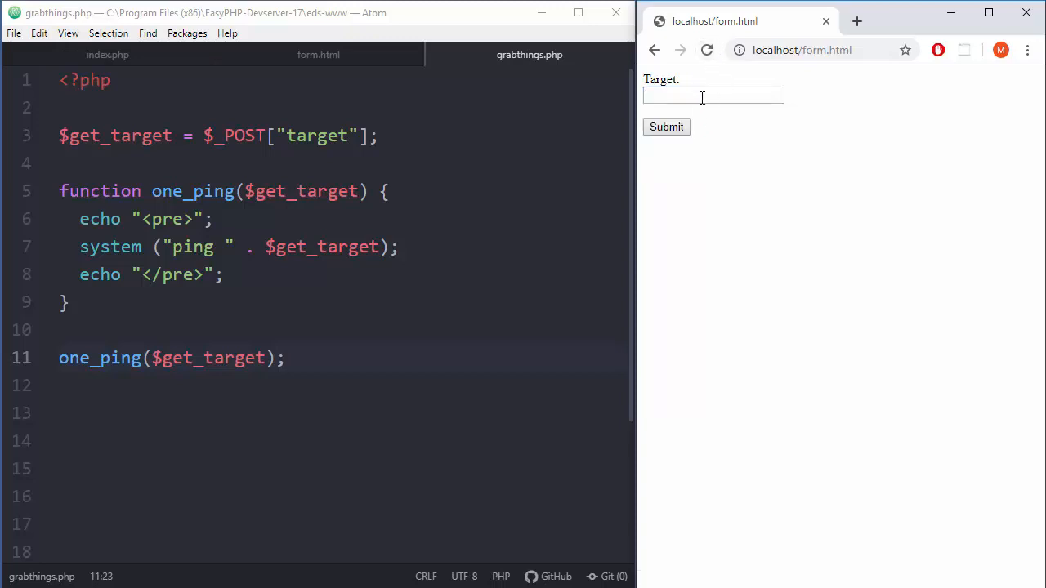
click(713, 95)
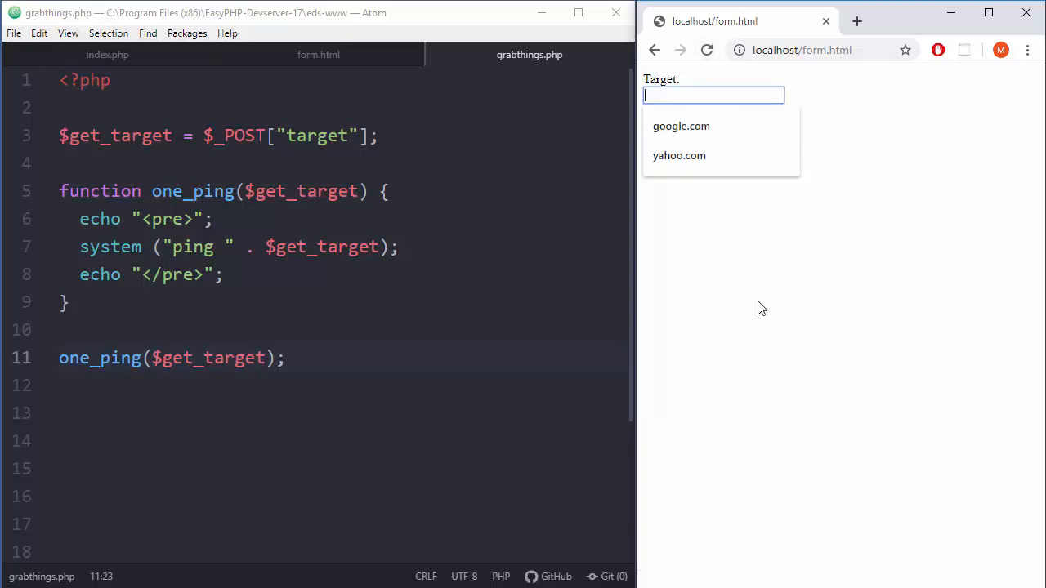
click(680, 125)
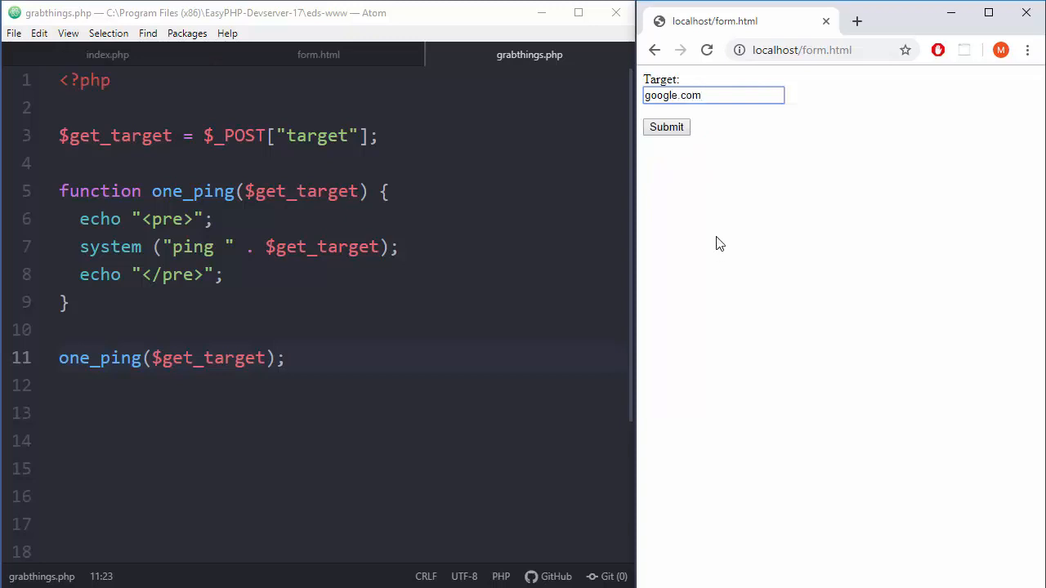
click(666, 126)
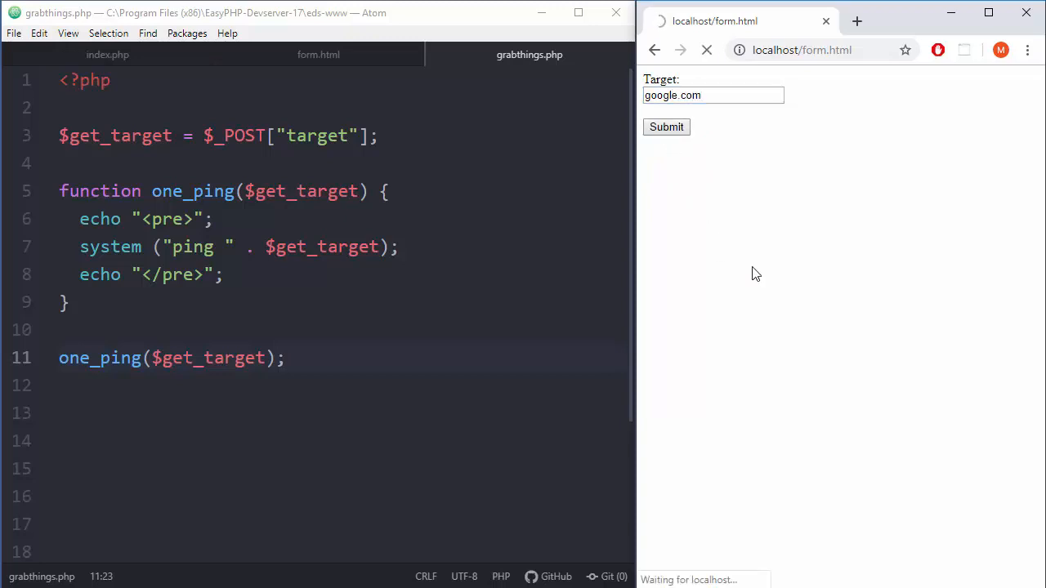
click(666, 127)
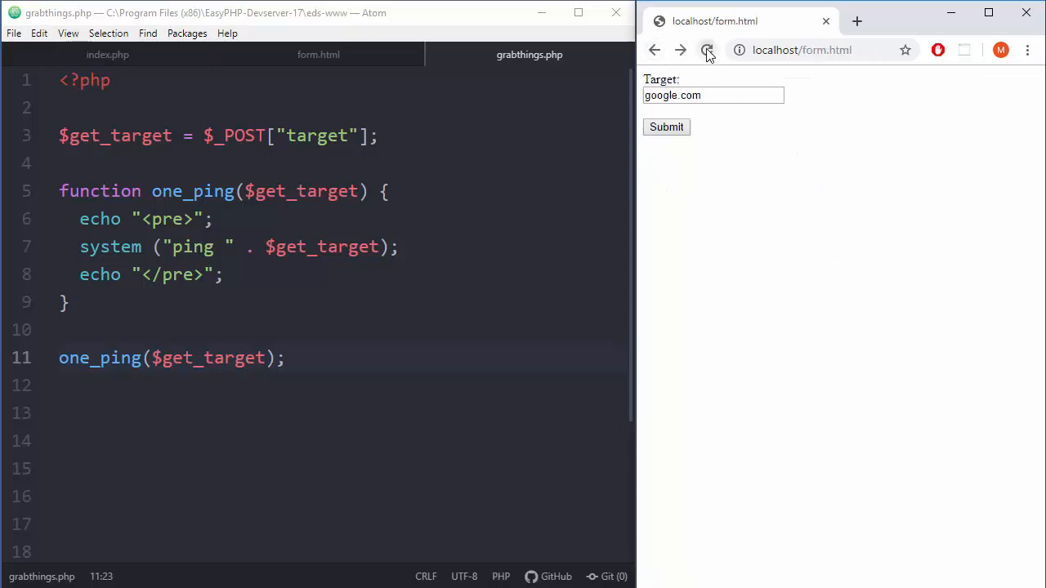
- Reload the form, choose yahoo.com from suggestions, and submit it
click(712, 95)
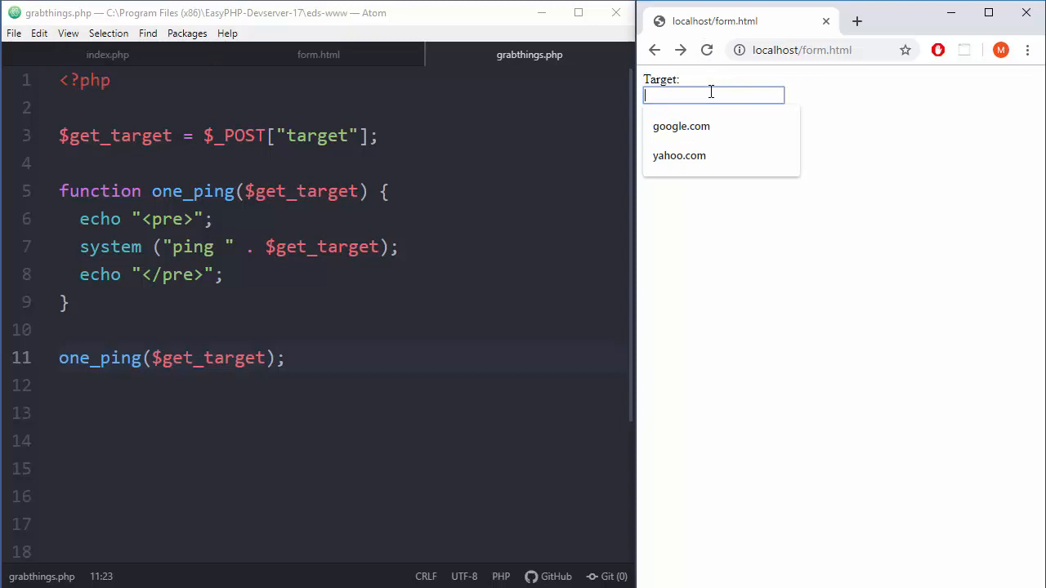
click(678, 155)
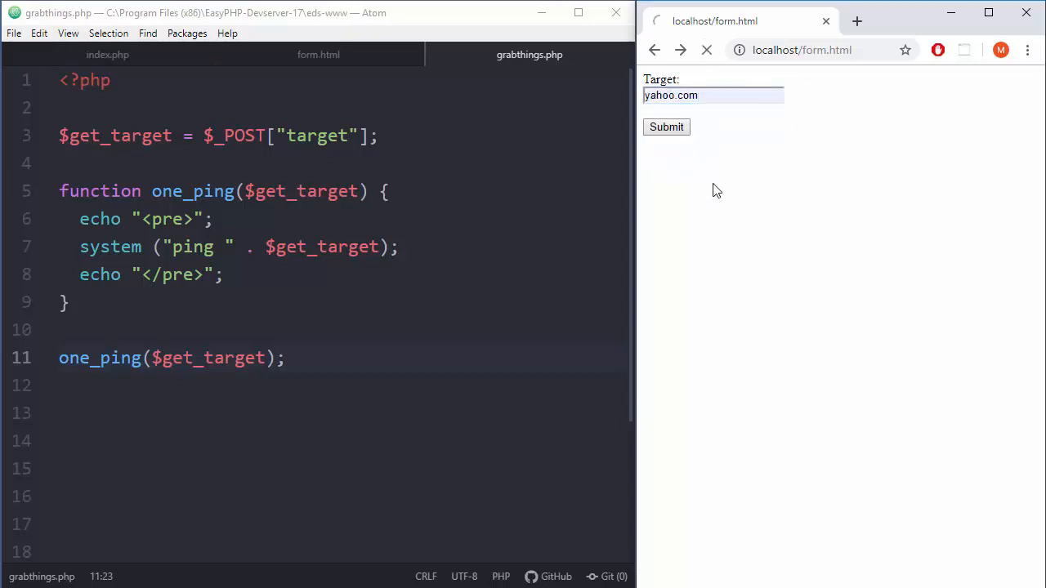
click(666, 127)
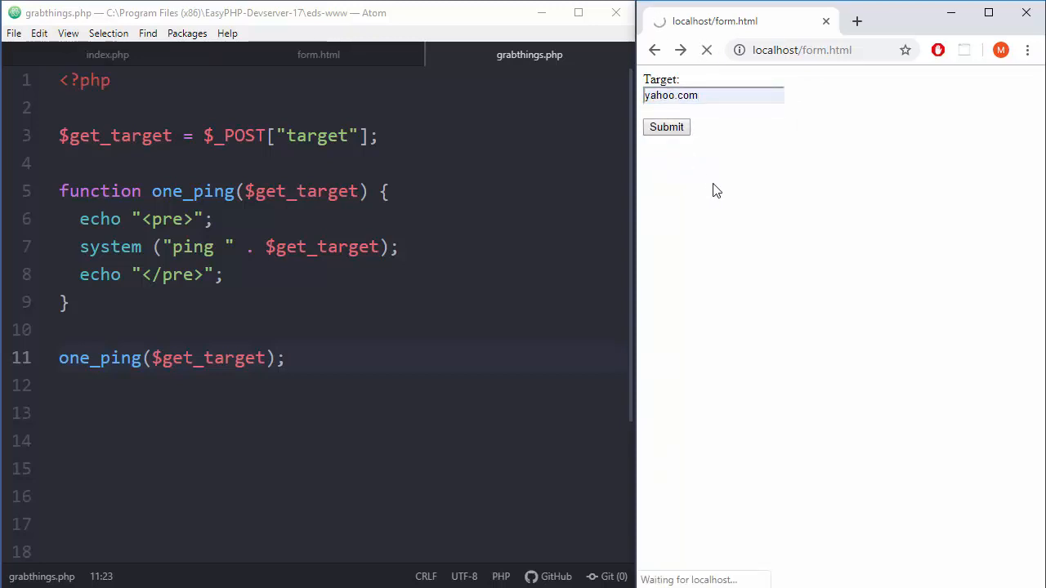
click(666, 127)
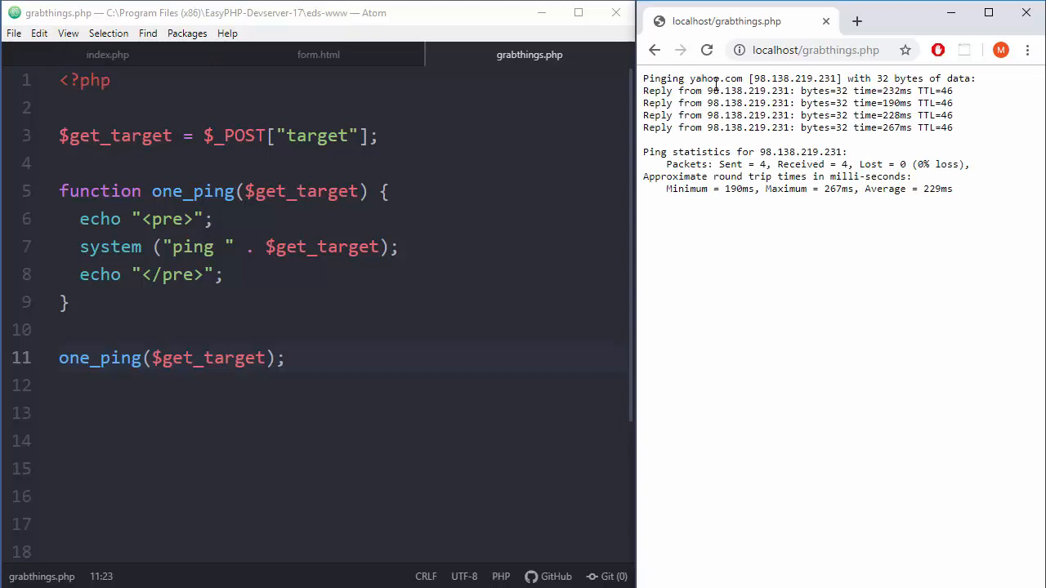
- Replace the target with bing.com, submit it, and return to the form
click(654, 50)
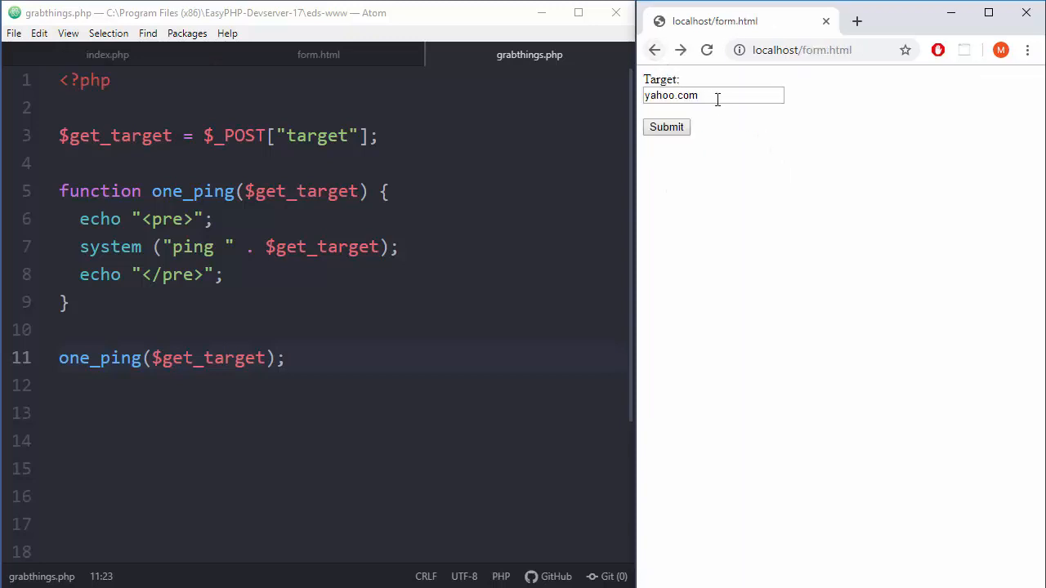
double_click(675, 94)
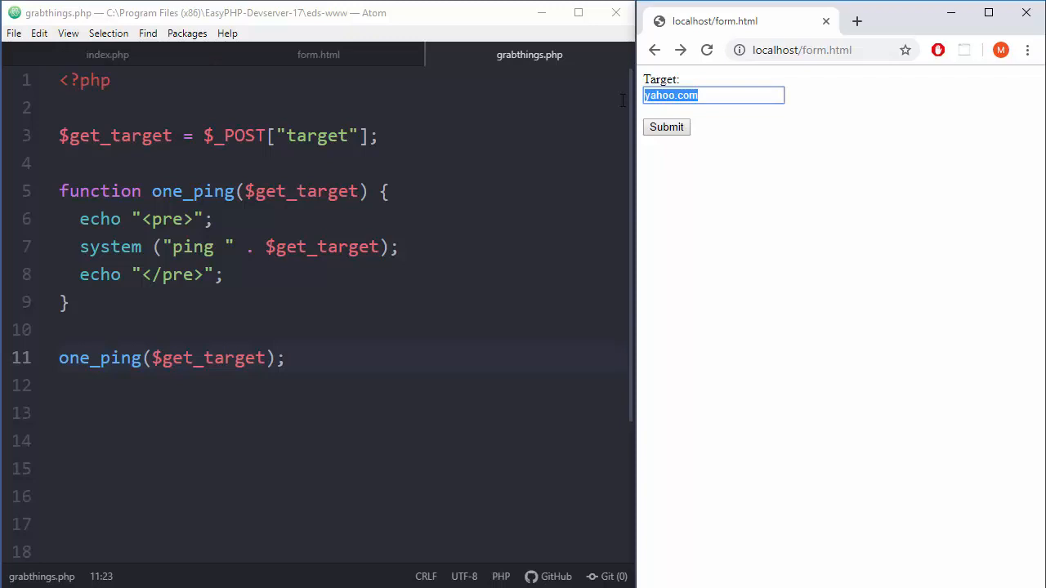
text(bing)
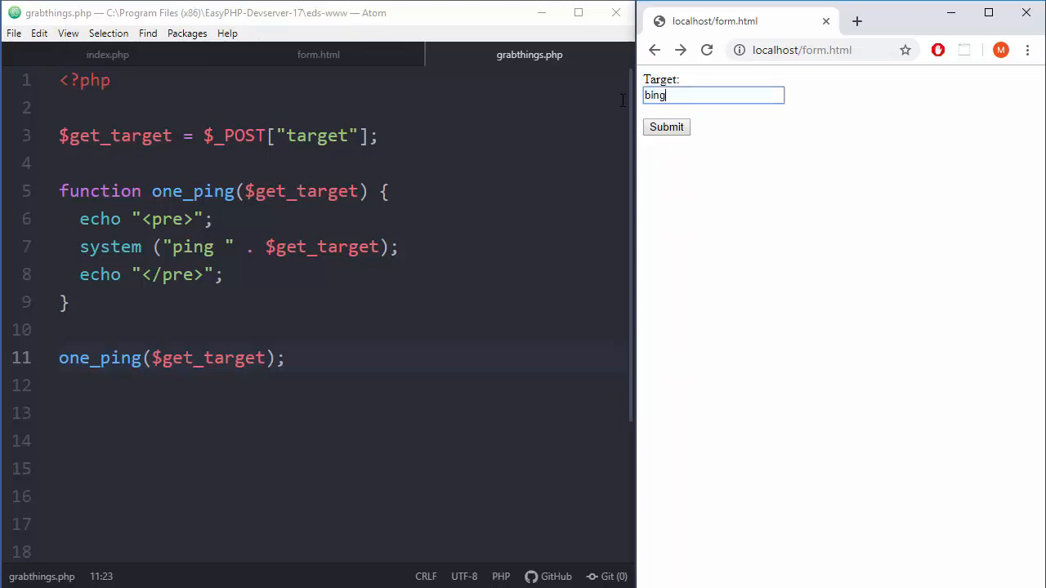
text(.com)
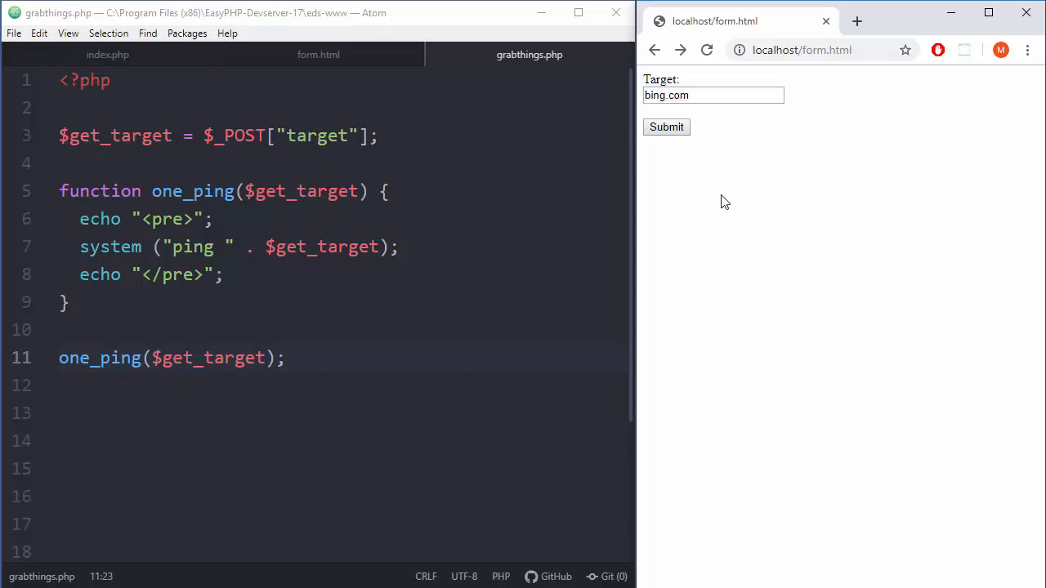
click(666, 127)
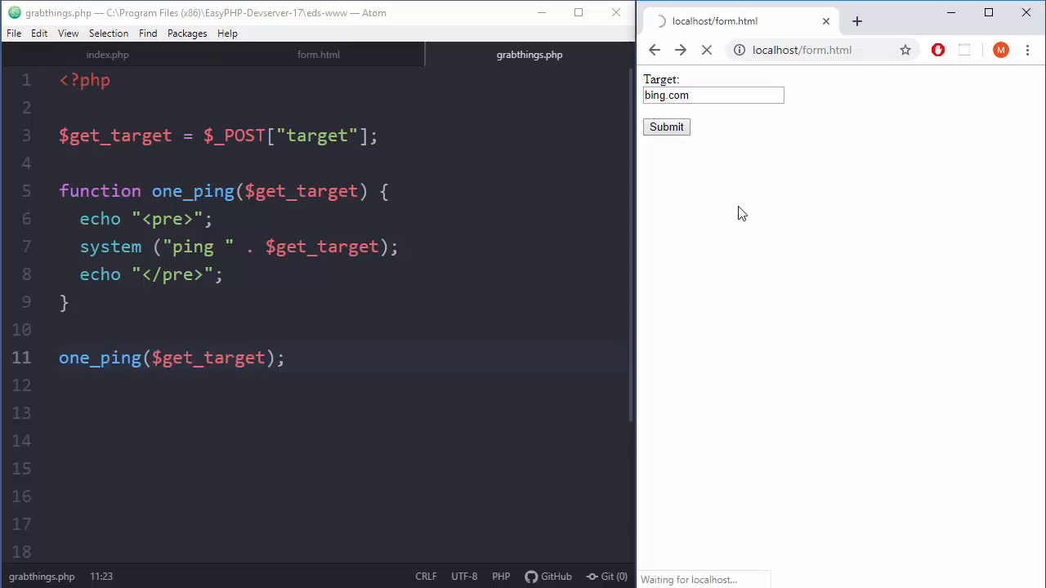
click(666, 126)
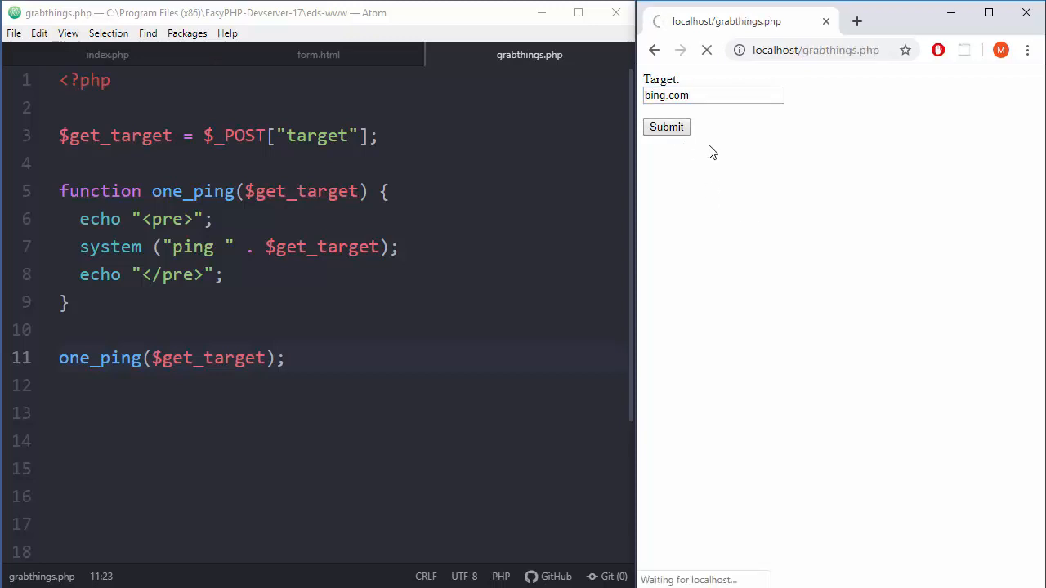
click(666, 127)
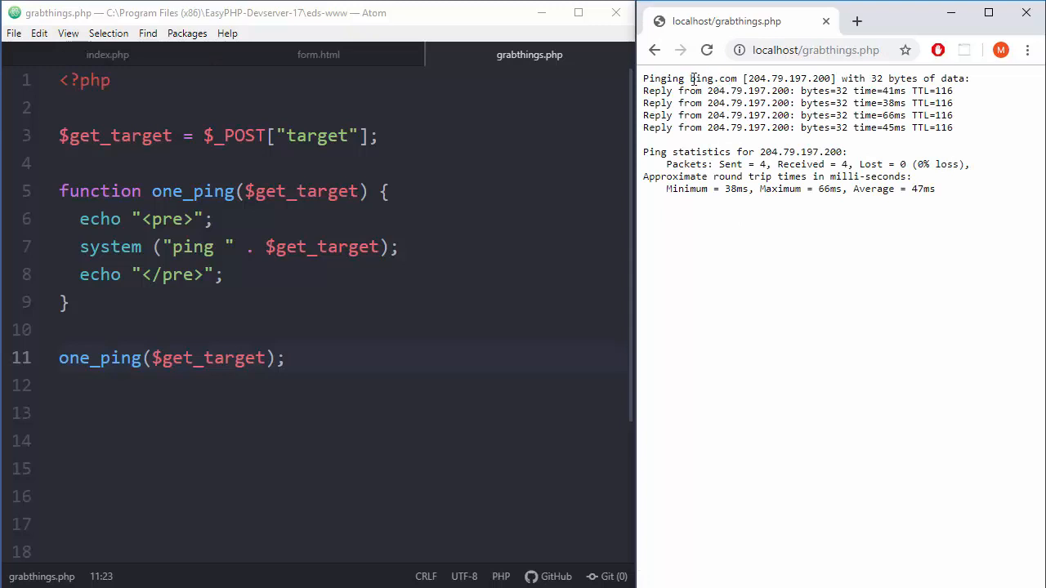
click(653, 50)
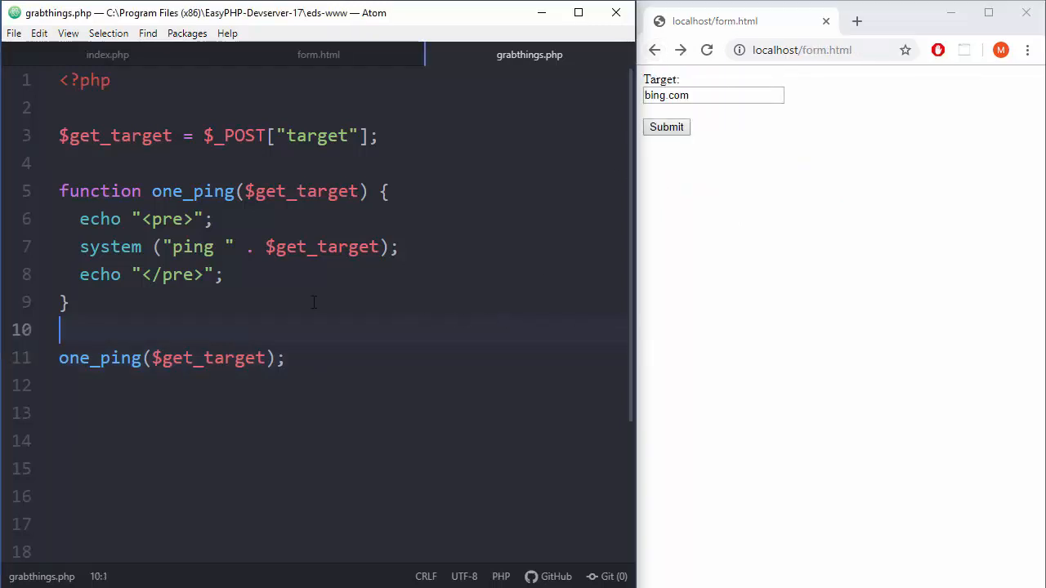
click(316, 54)
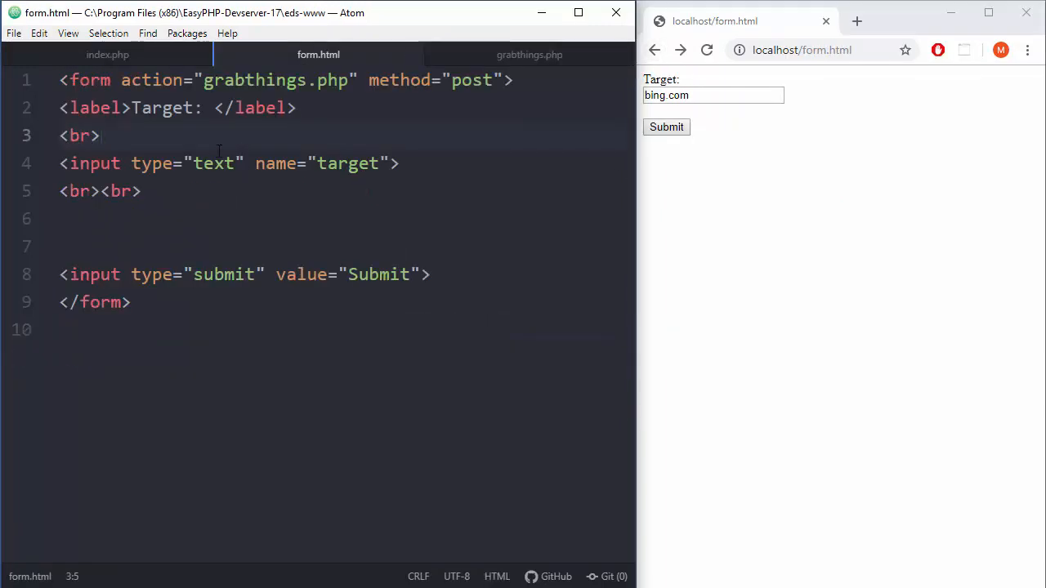
double_click(348, 164)
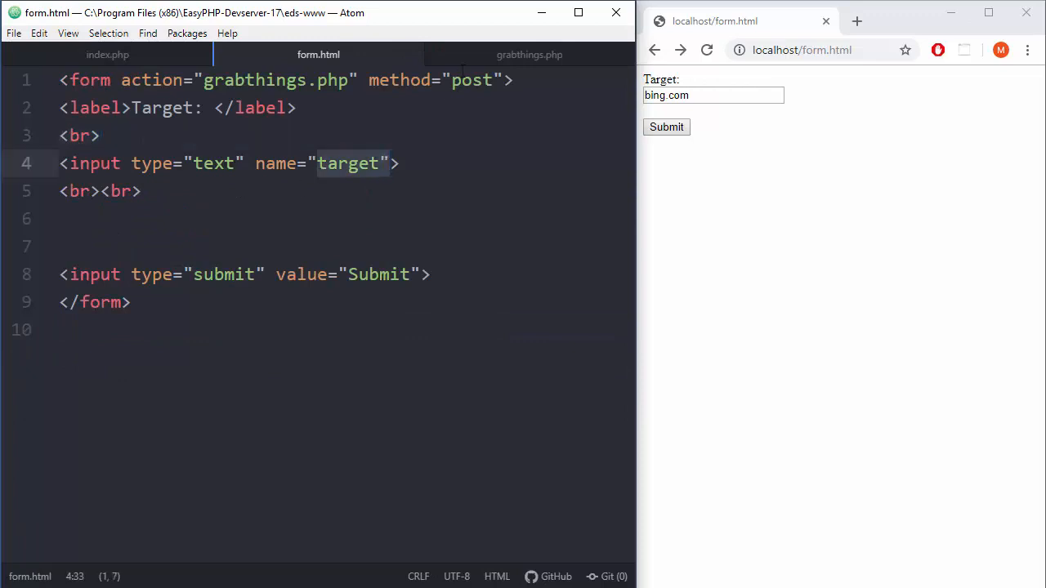
click(530, 54)
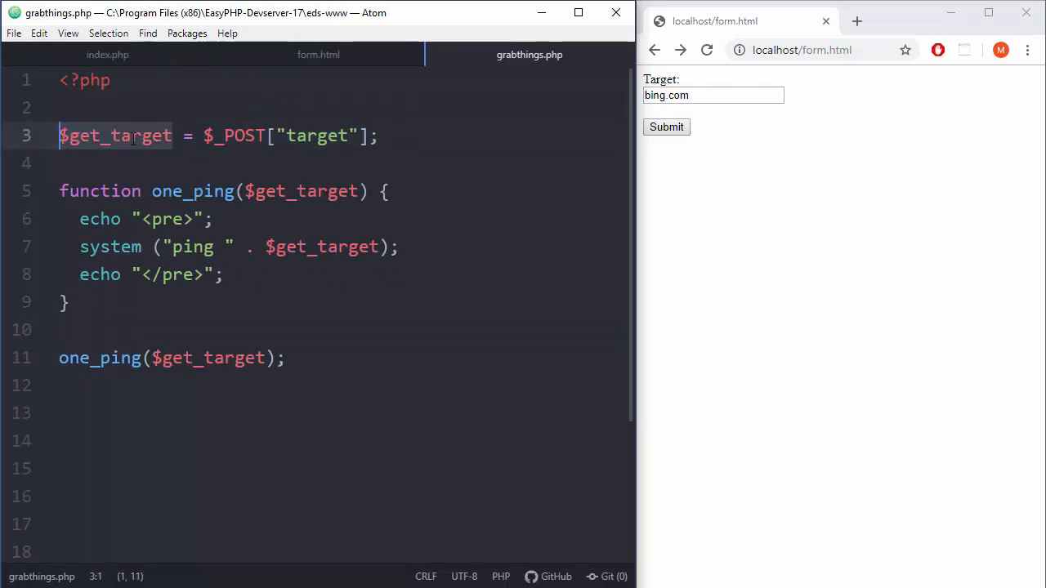
click(282, 192)
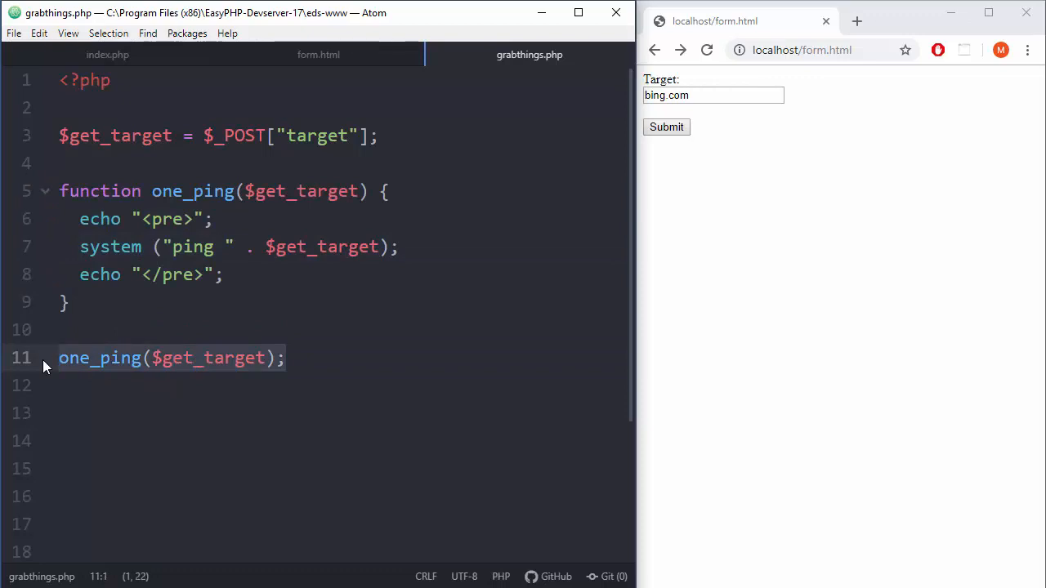
click(273, 358)
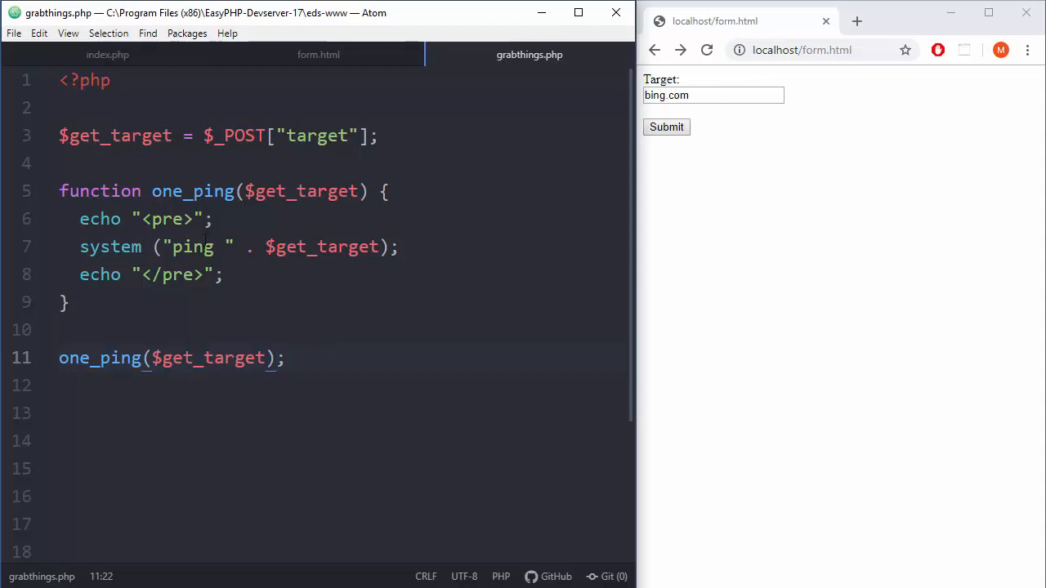
click(208, 247)
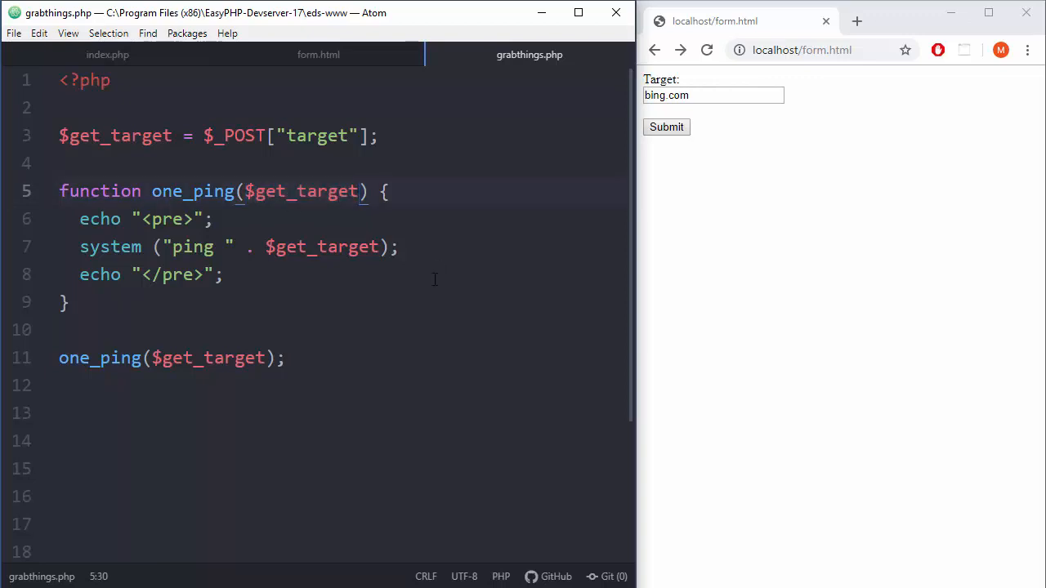
- Add a second $second_target parameter to the one_ping function
text(,)
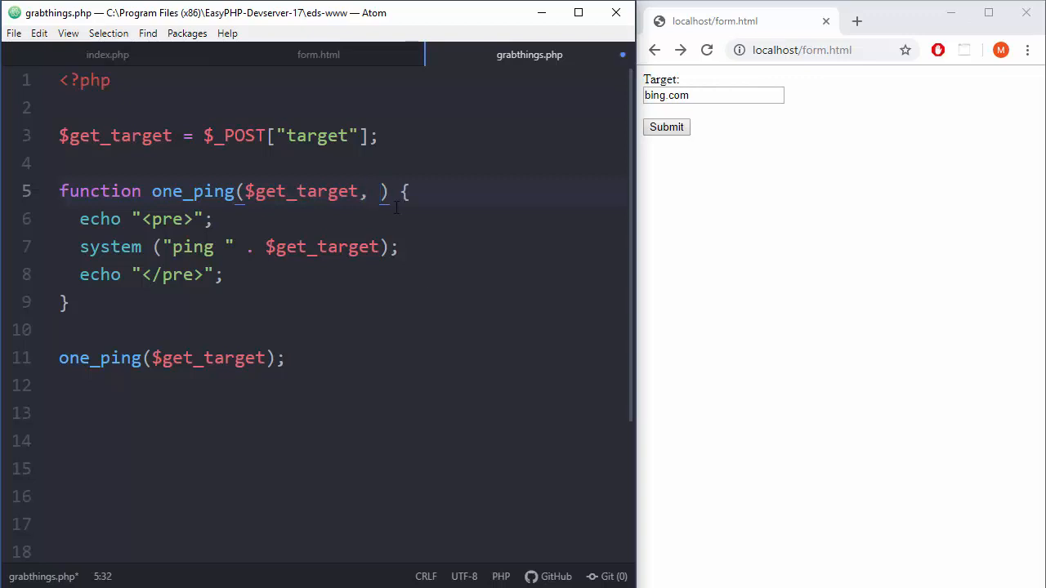
text($s)
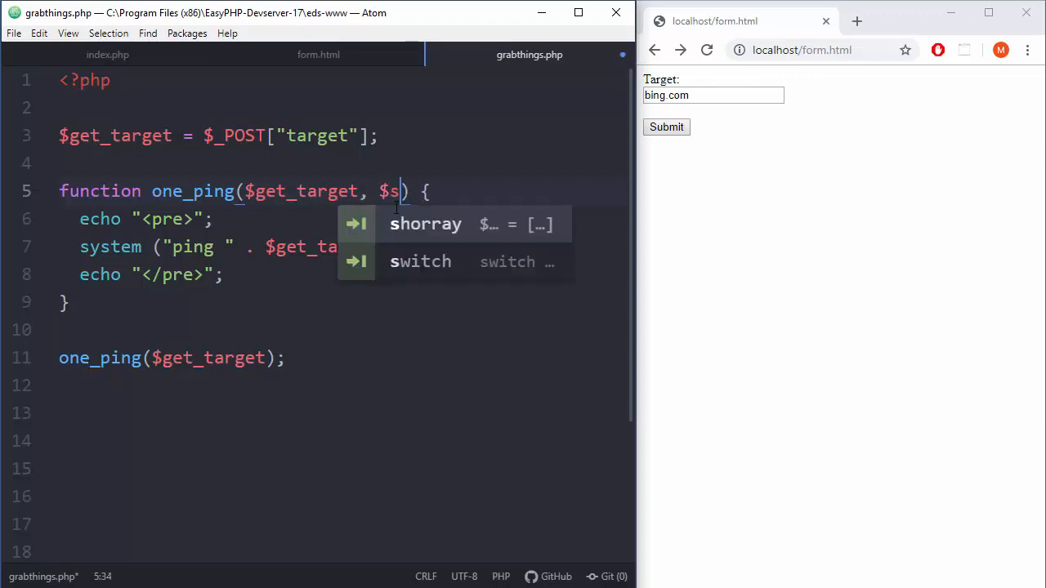
text(econd_t)
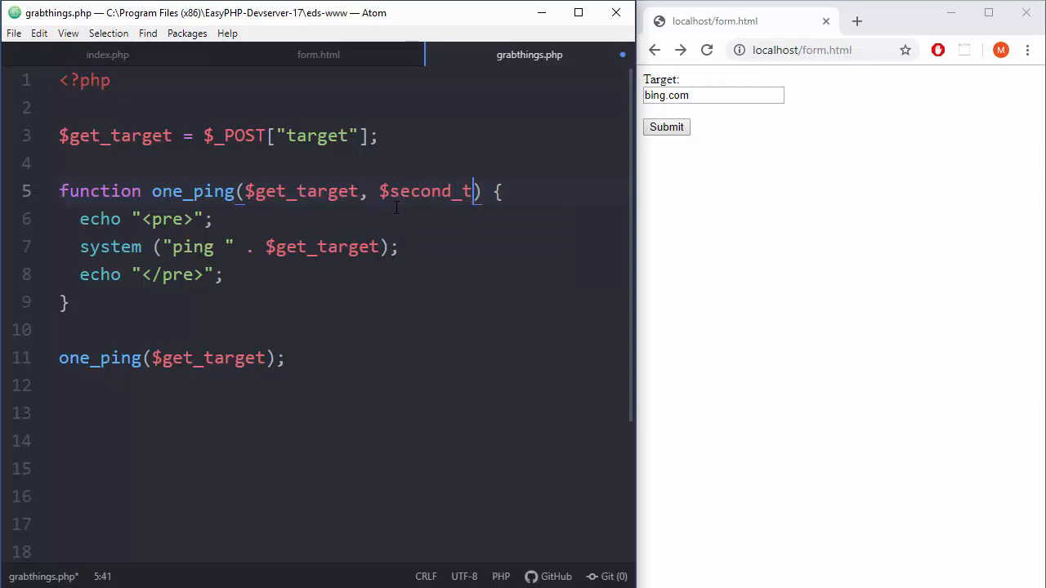
text(arget)
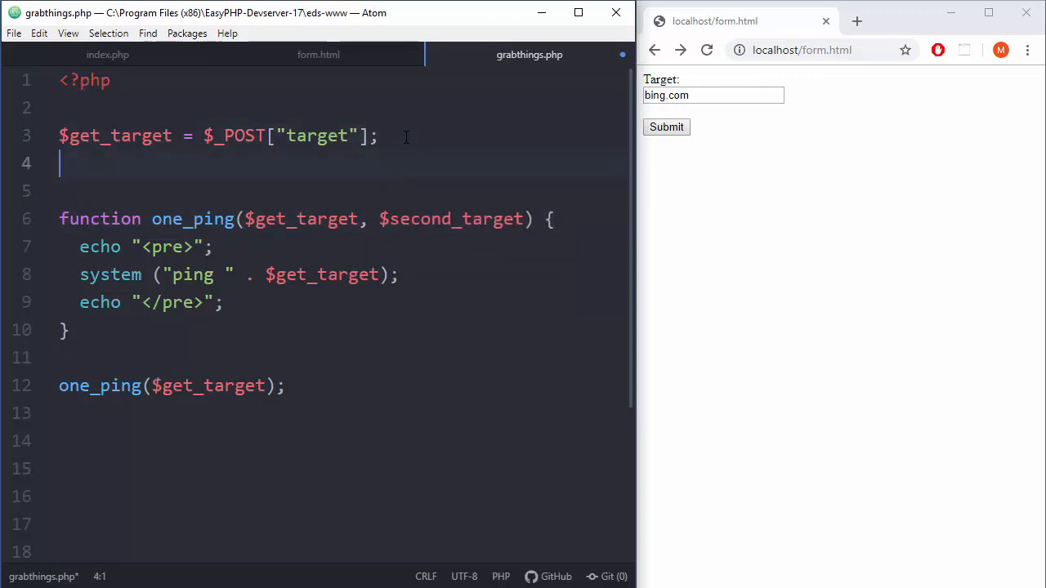
- Set $second_target = $_POST["second_target"]; on line 4 and save
text($seco)
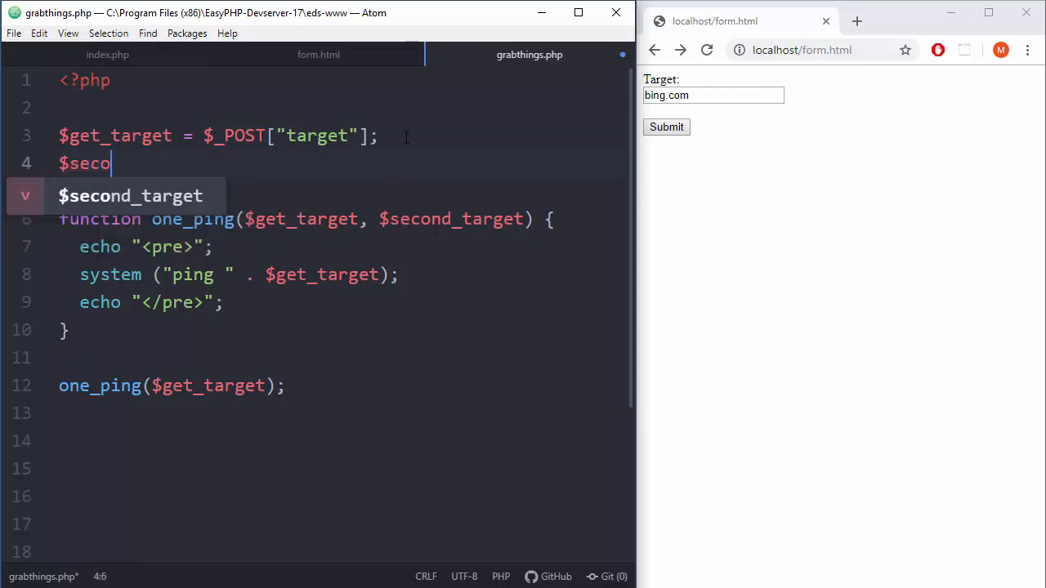
text(nd_target =)
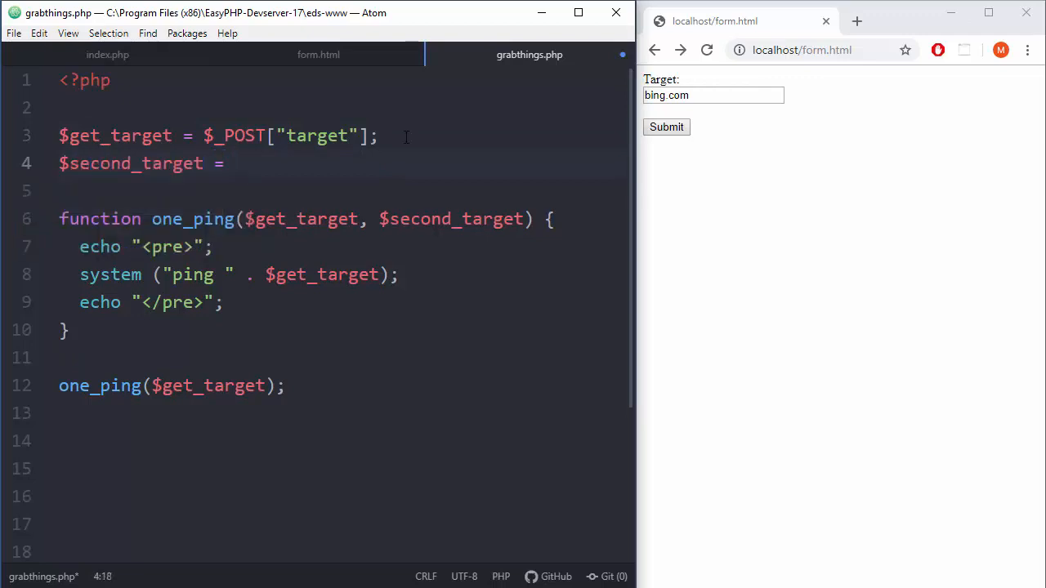
text(_)
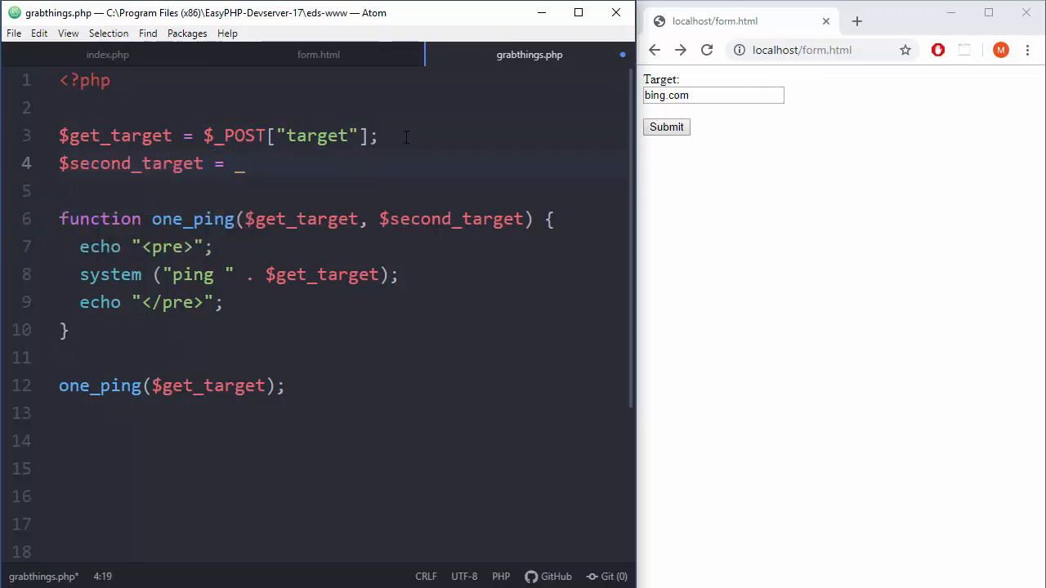
text($)
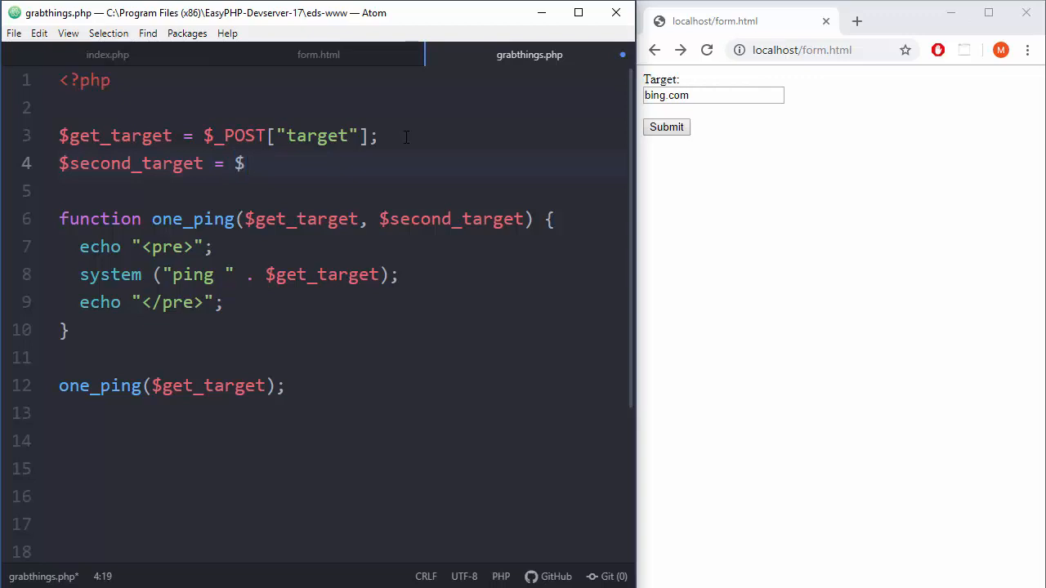
text(_PO)
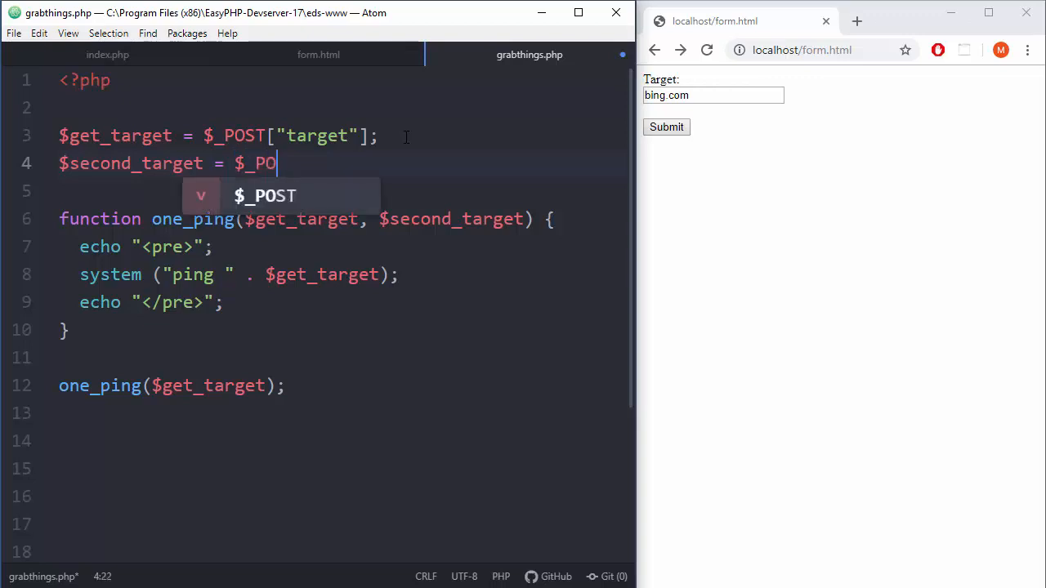
text(ST[])
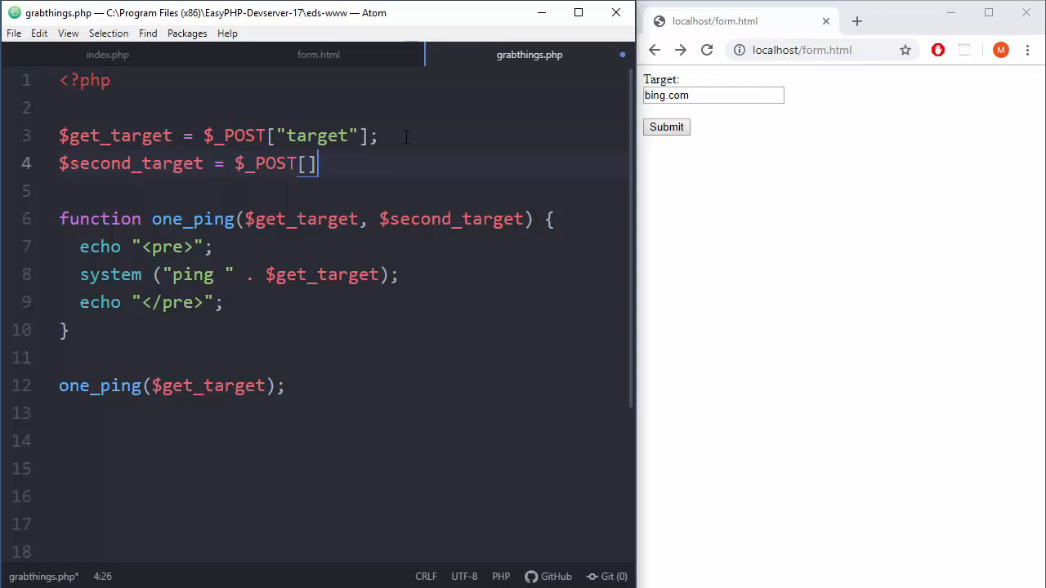
text(s")
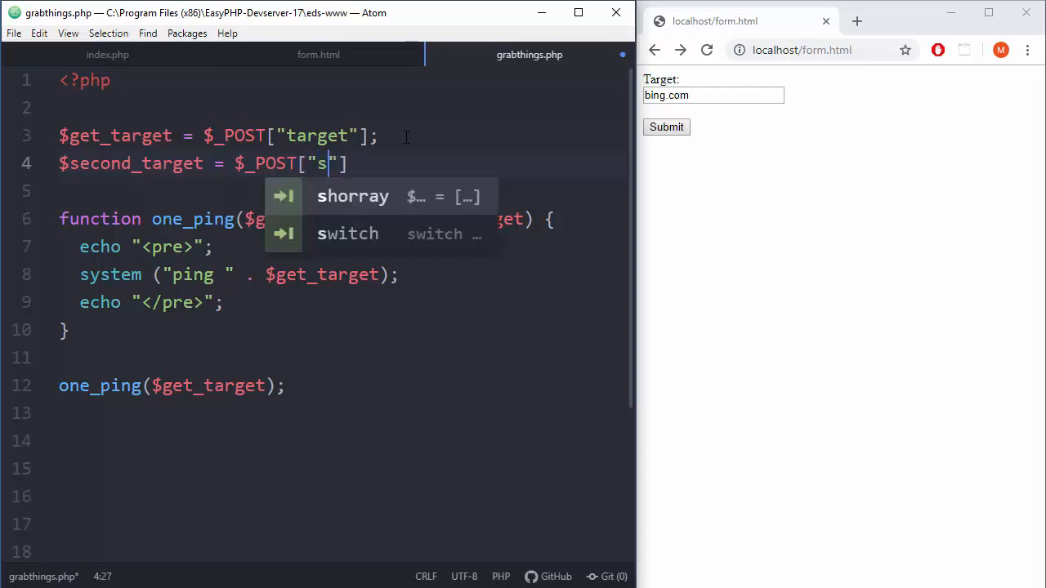
text(econd_target)
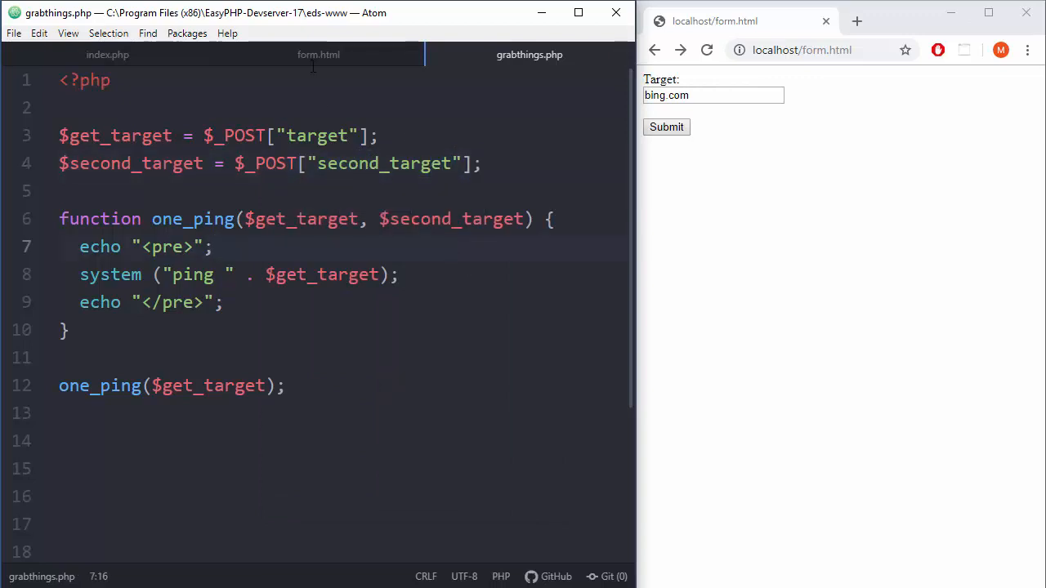
- In form.html, relabel the second field 'Second Target' and rename it second_target
click(317, 53)
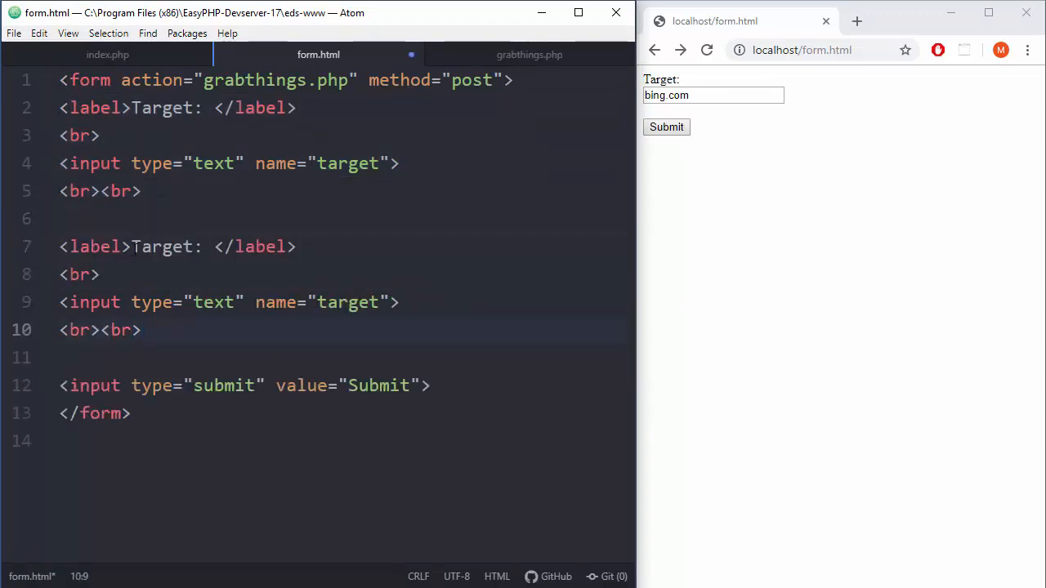
text(Second)
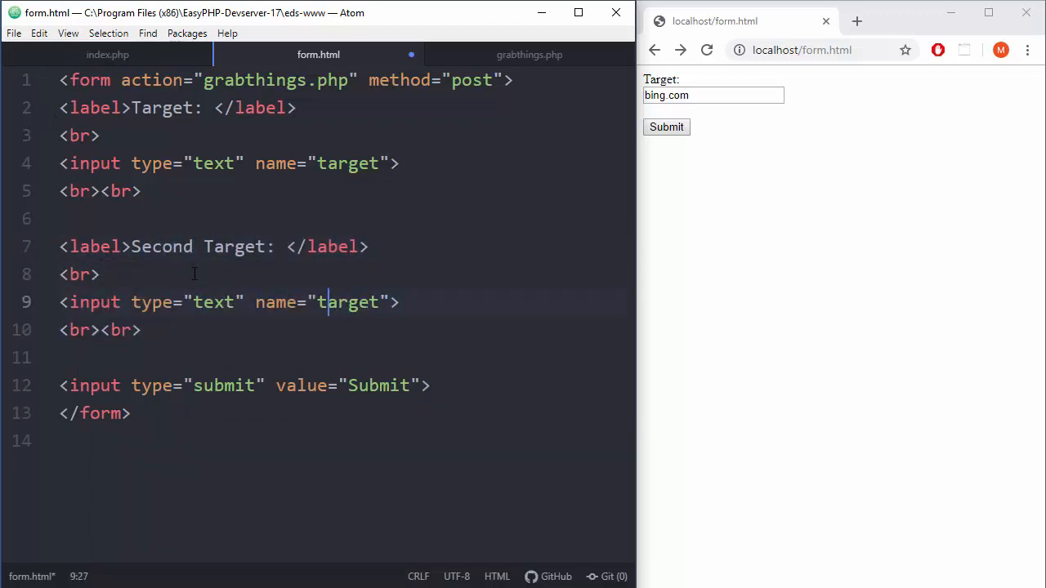
text(second_)
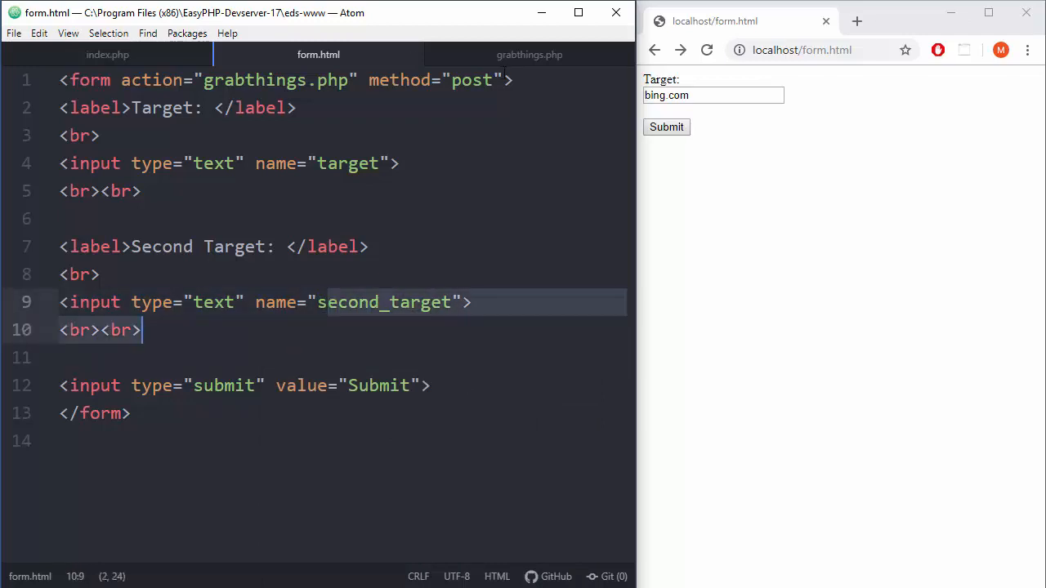
click(528, 54)
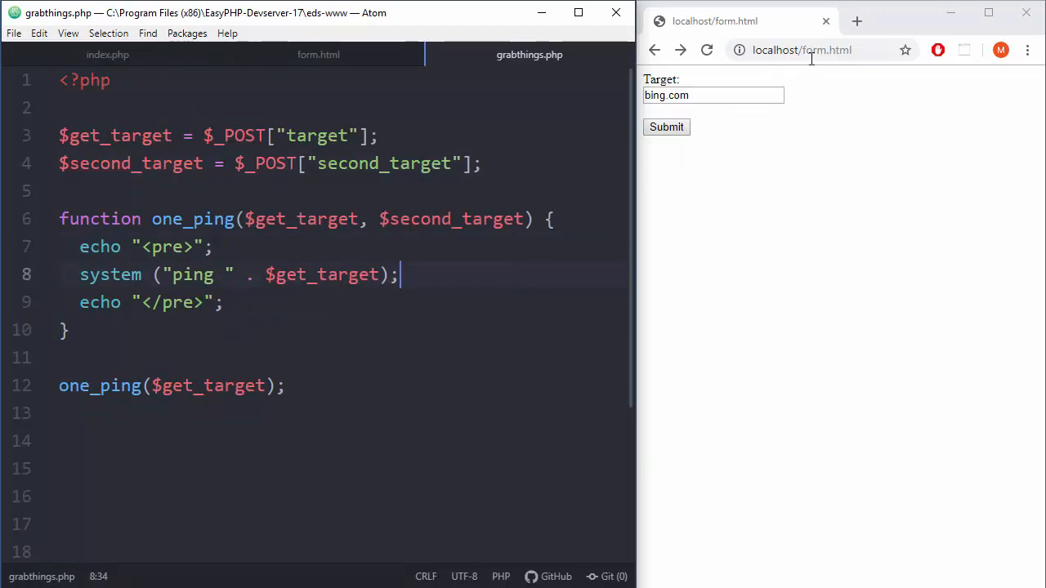
- Reload the form in Chrome and add $second_target as one_ping's second argument
click(813, 50)
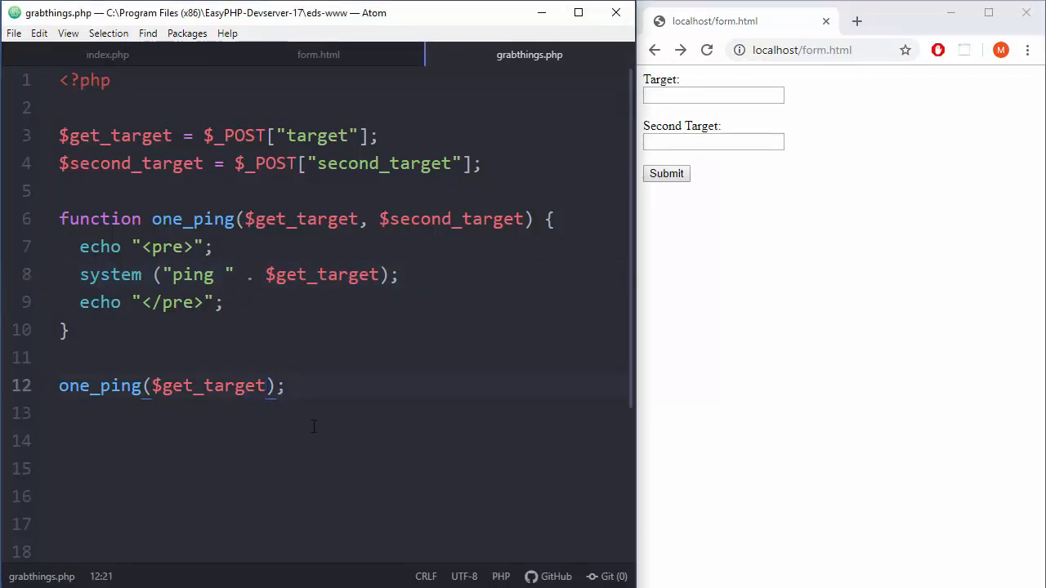
text(", ")
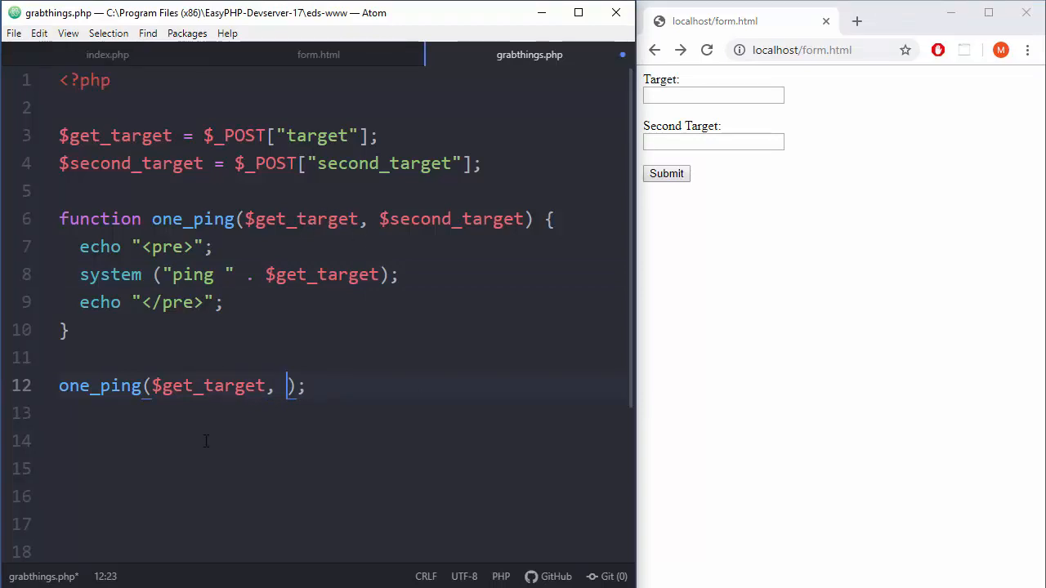
mouse_move(317, 418)
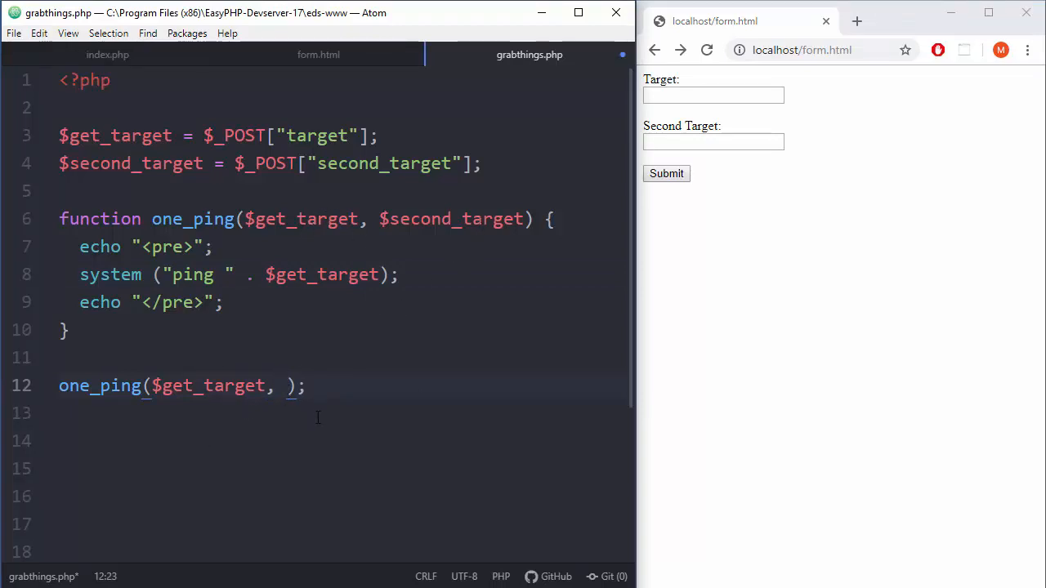
text($)
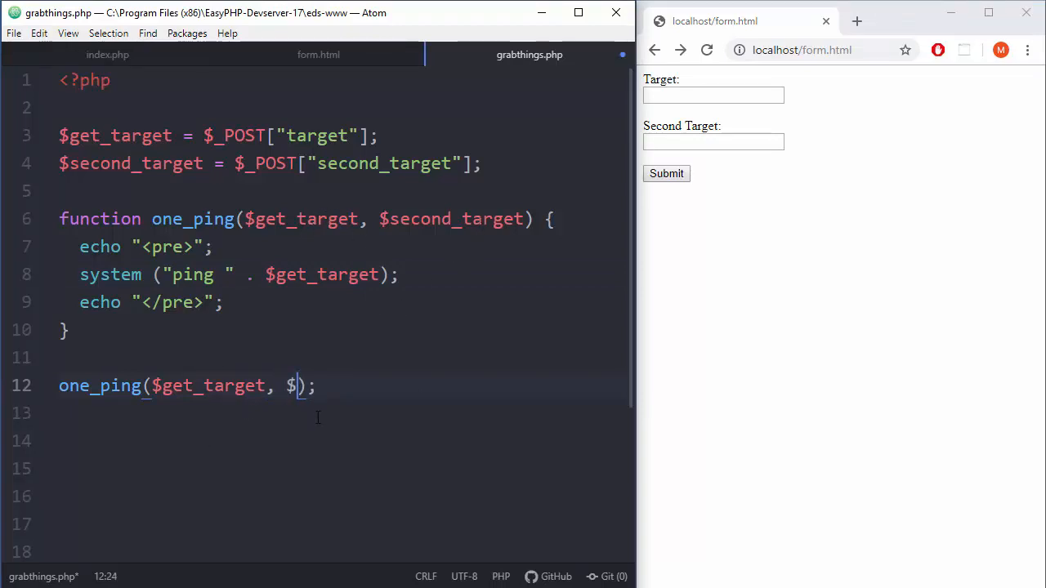
text(second_target)
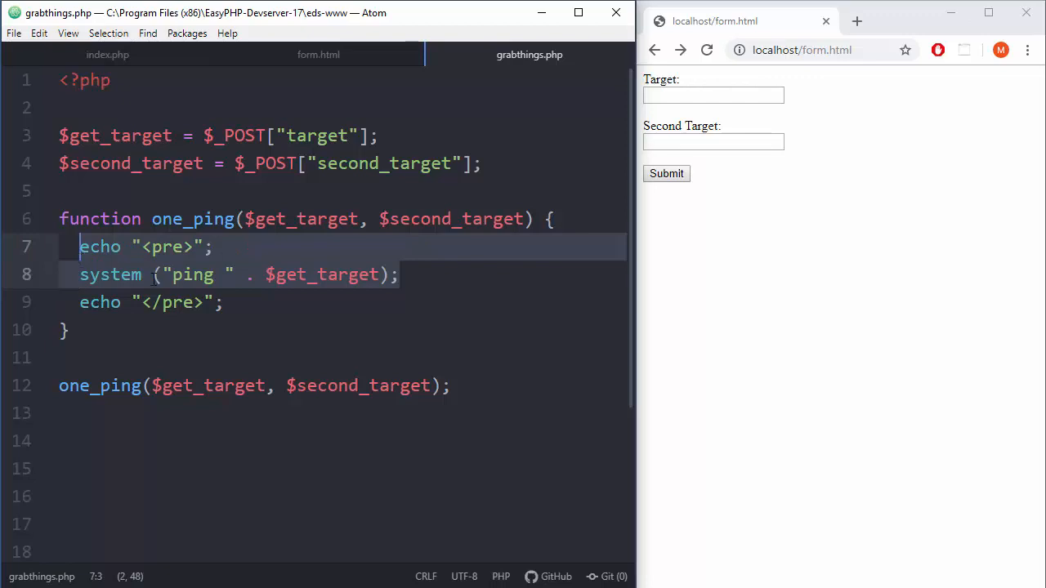
- Duplicate the system ping line so it pings $second_target
click(73, 275)
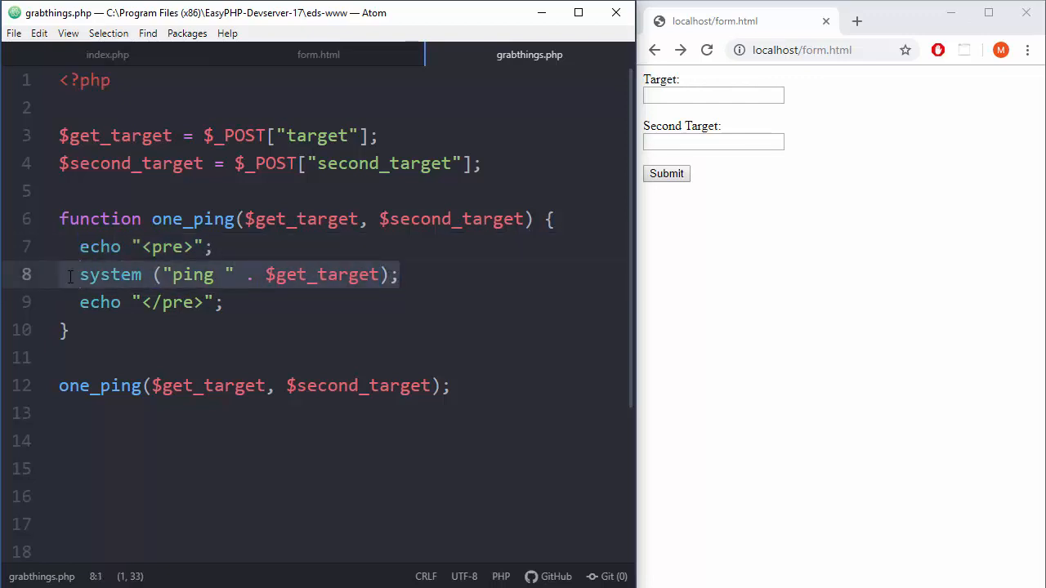
text(system ("ping " . $get_target);)
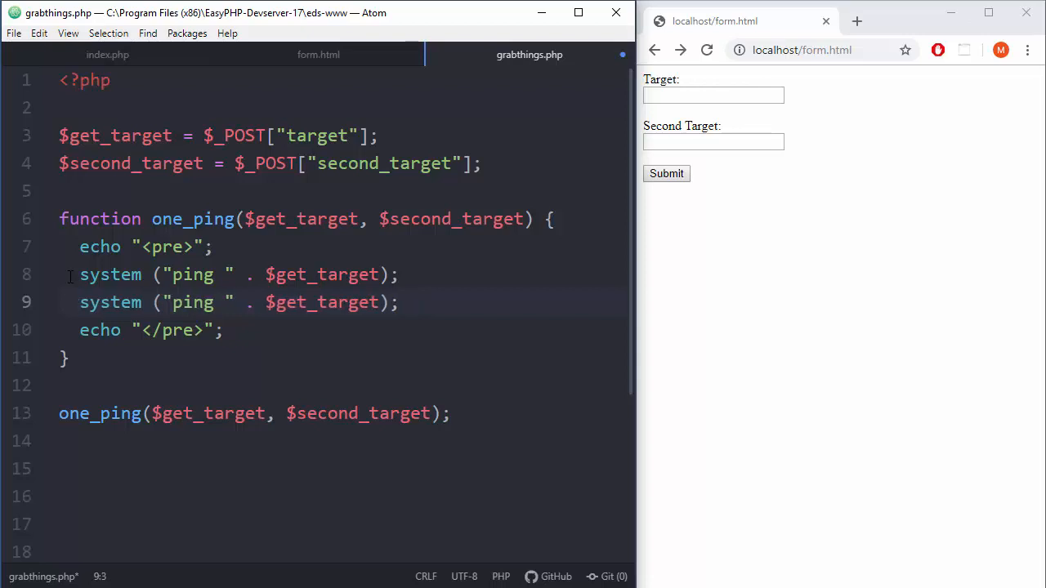
click(274, 302)
text(second)
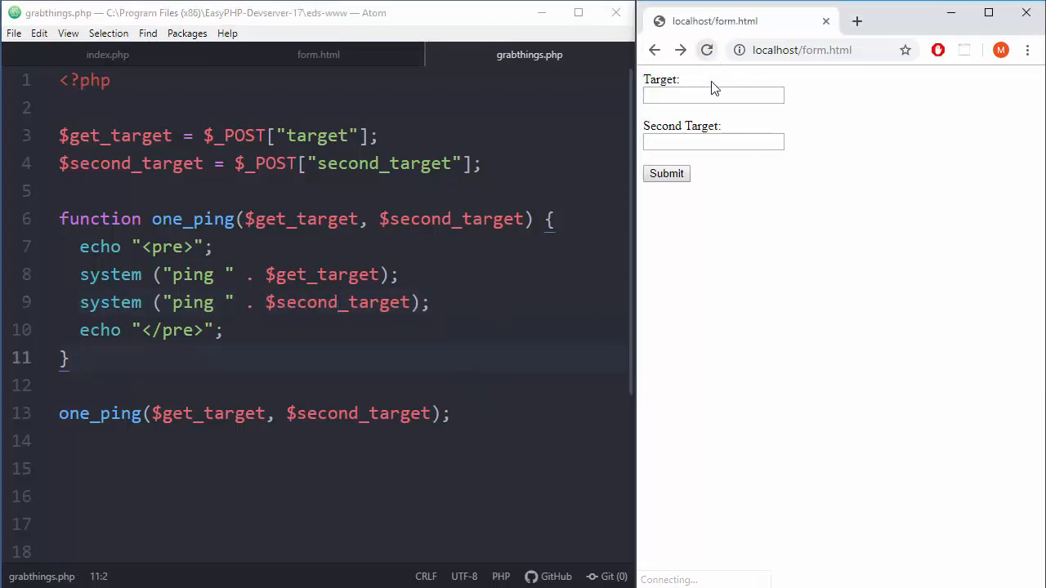
- Submit the form with google.com as Target and bing.com as Second Target
text(google.com)
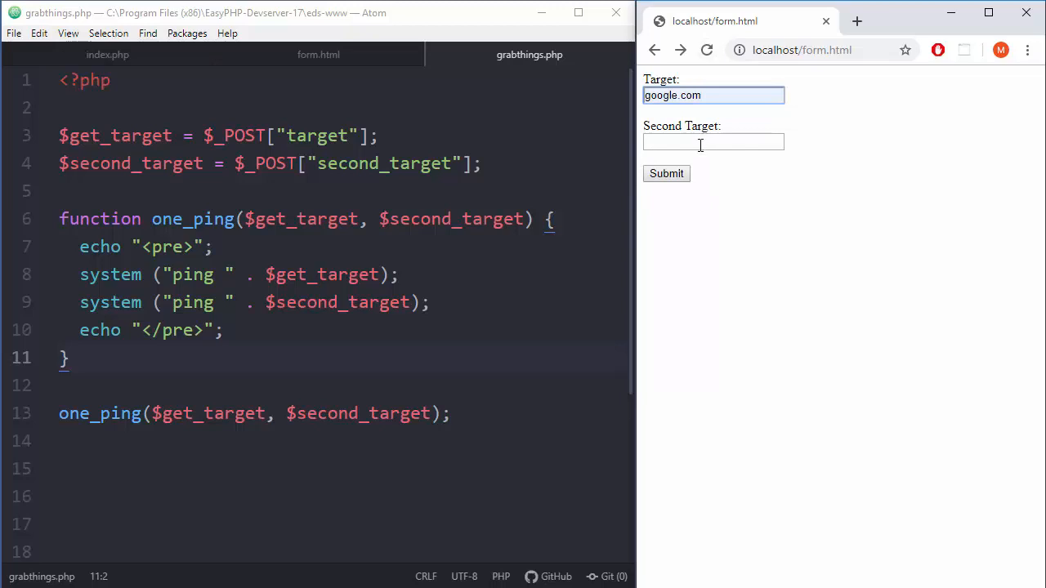
text(b)
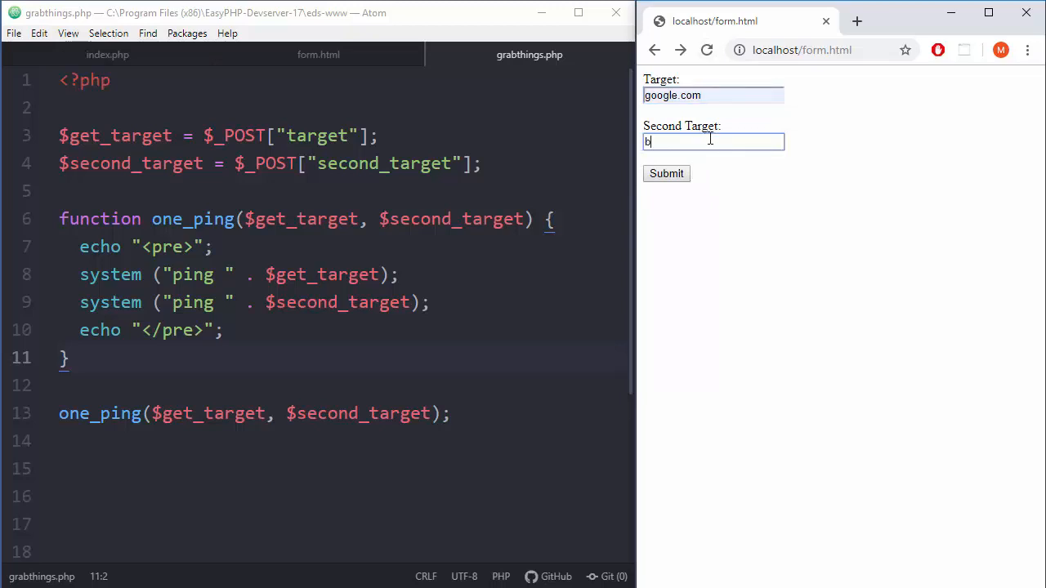
text(ing.com)
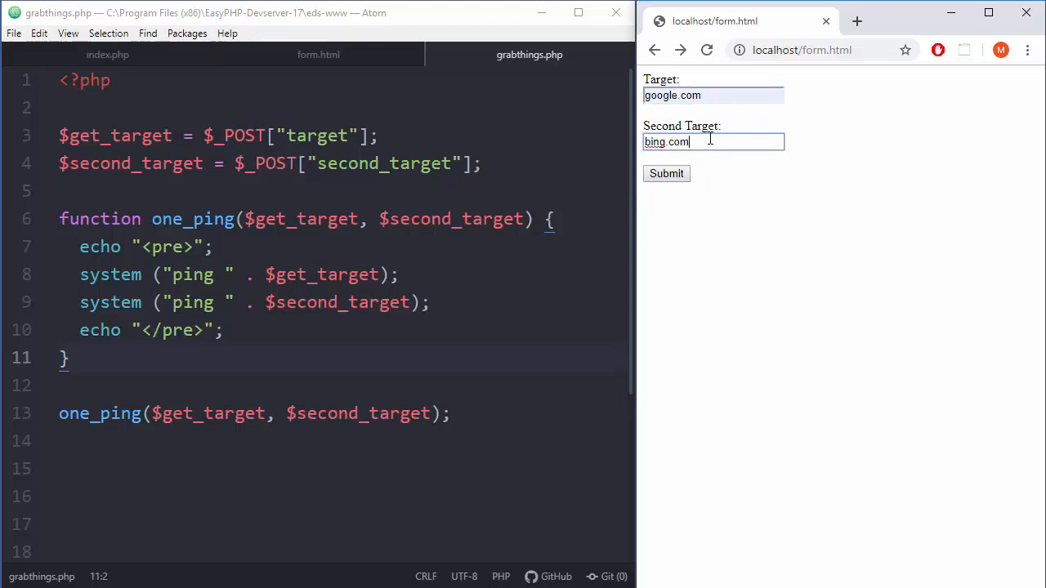
click(666, 173)
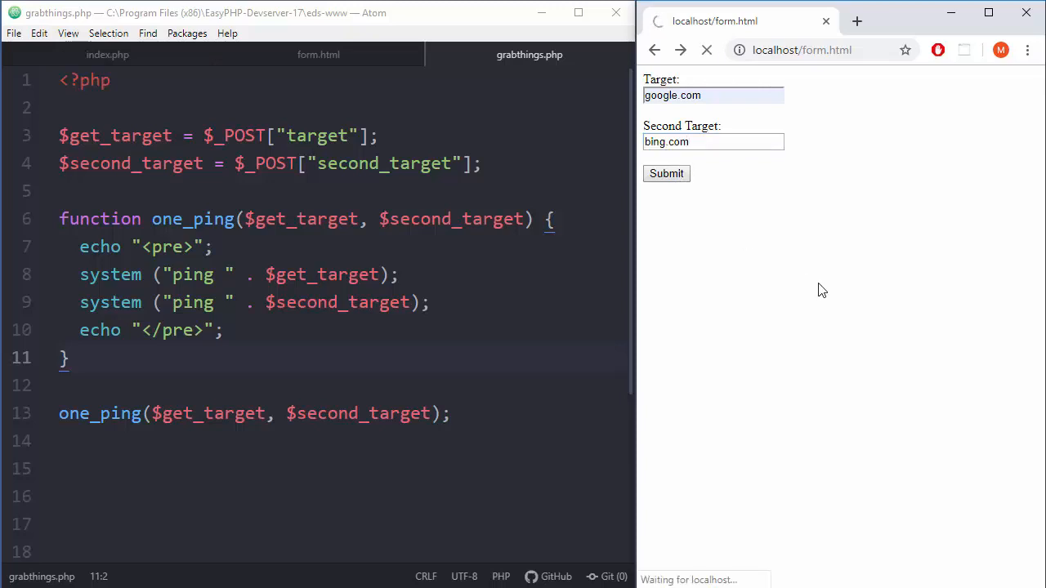
mouse_move(841, 280)
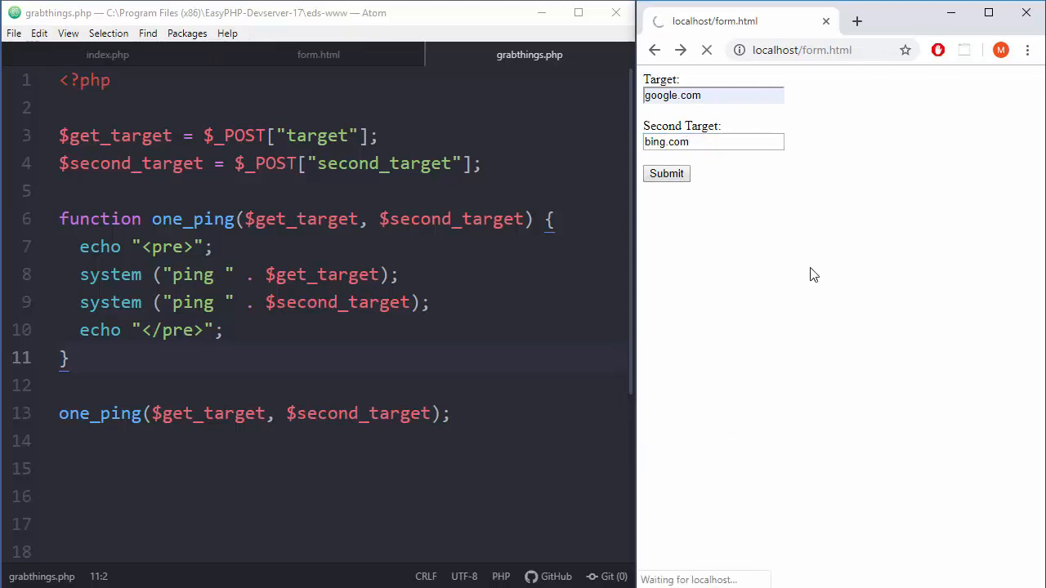
click(666, 173)
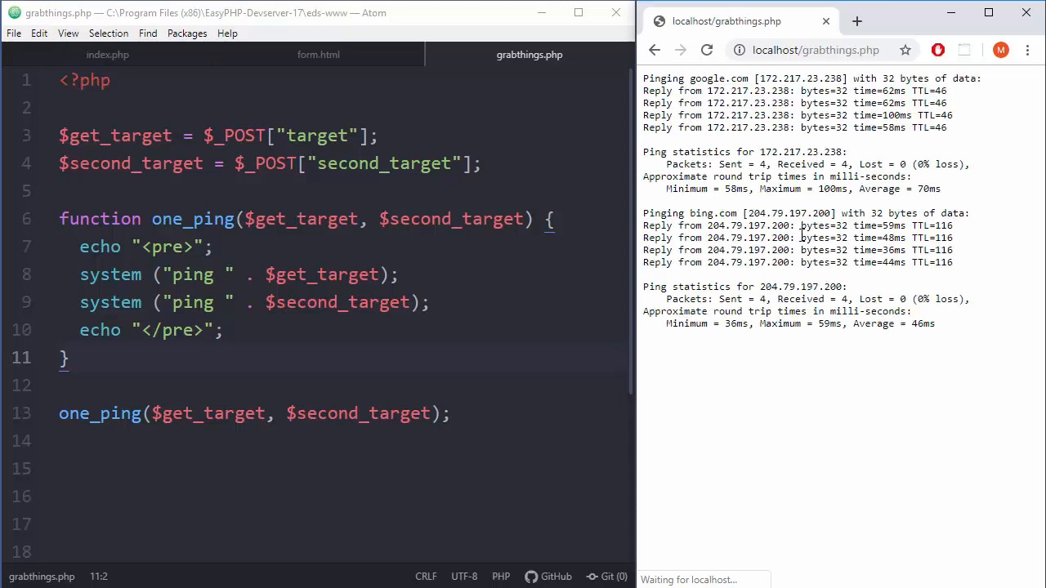
double_click(722, 78)
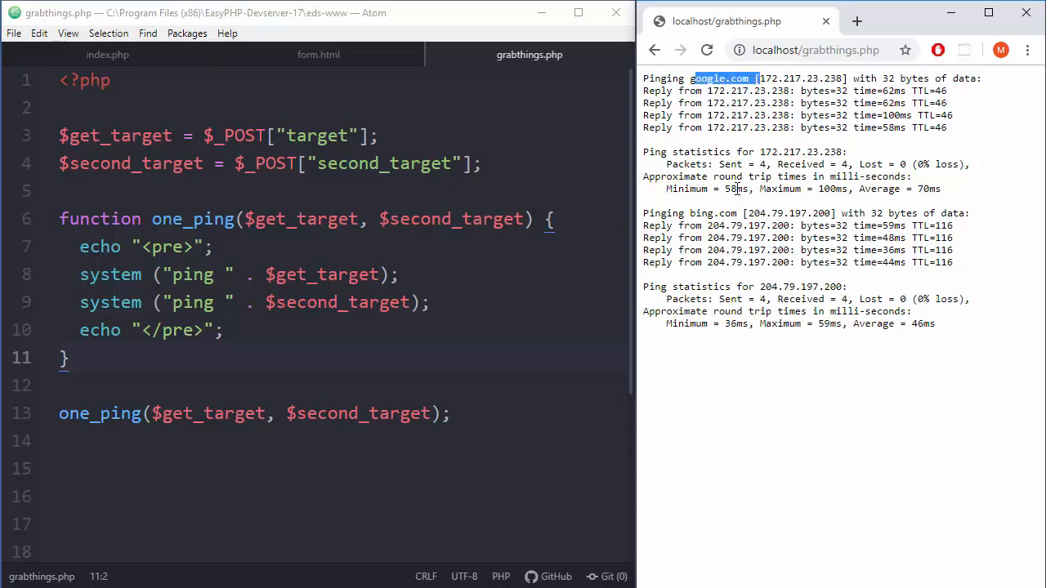
click(375, 358)
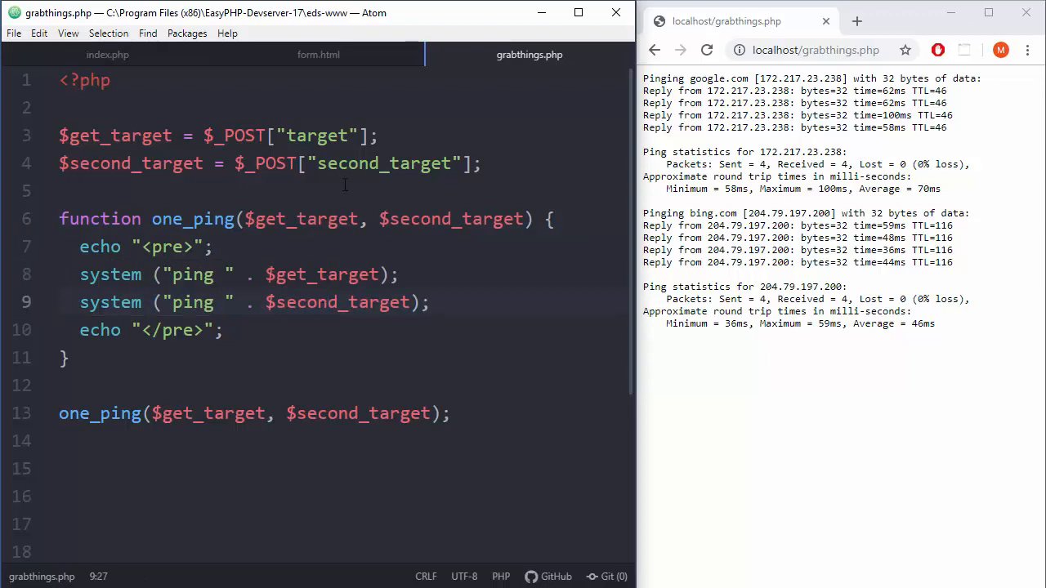
click(347, 219)
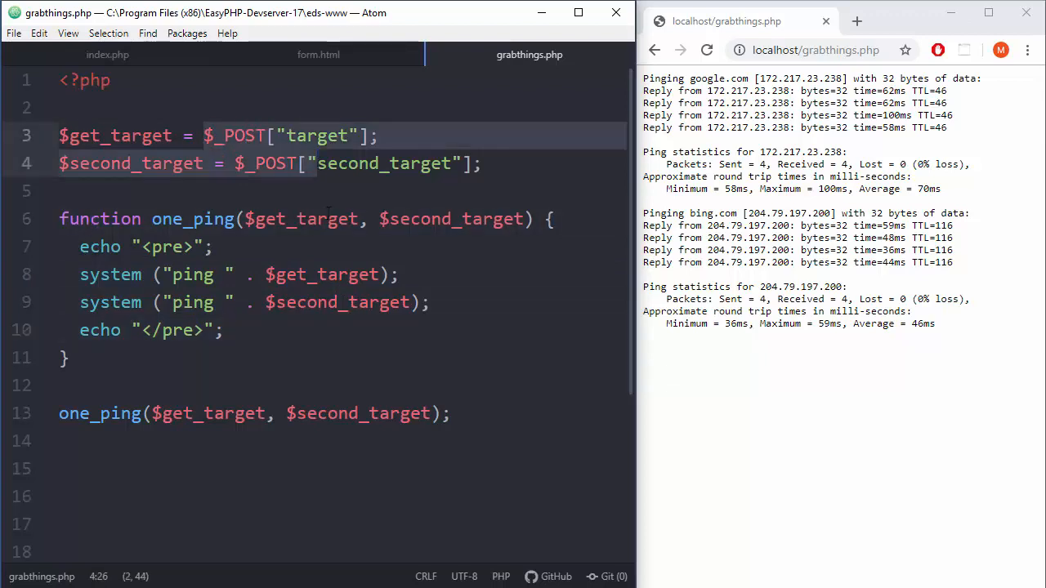
click(284, 451)
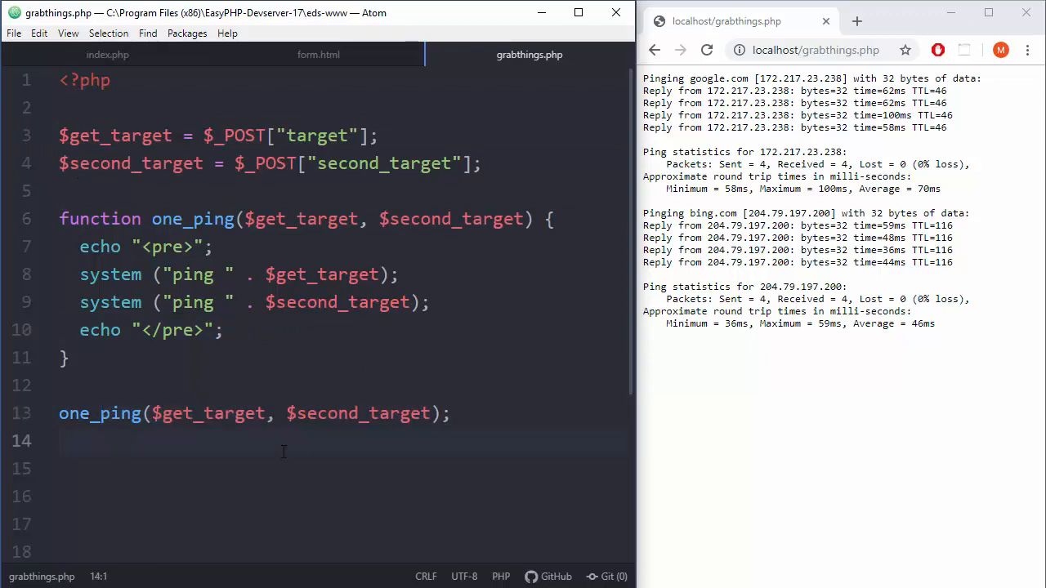